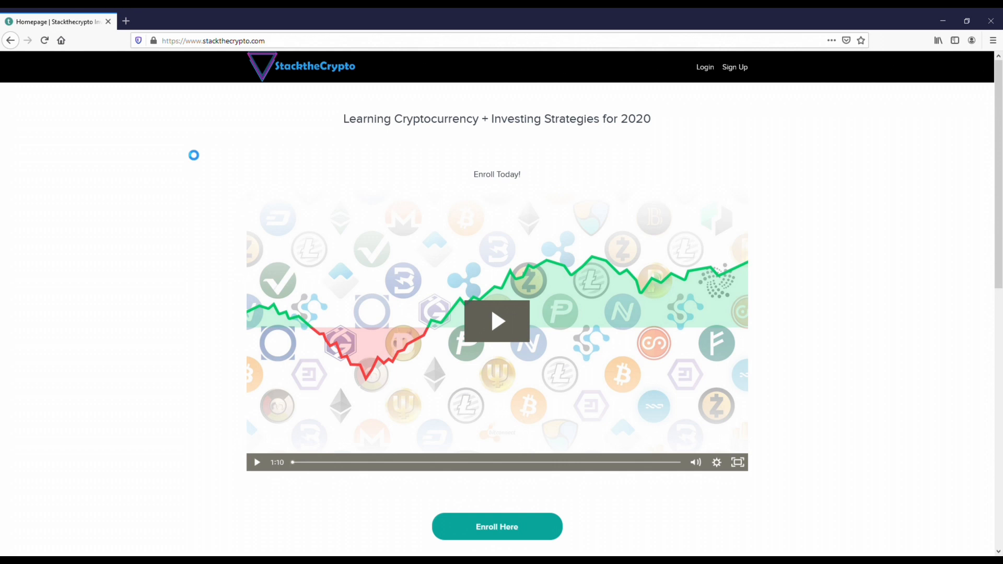
pyautogui.moveTo(157, 212)
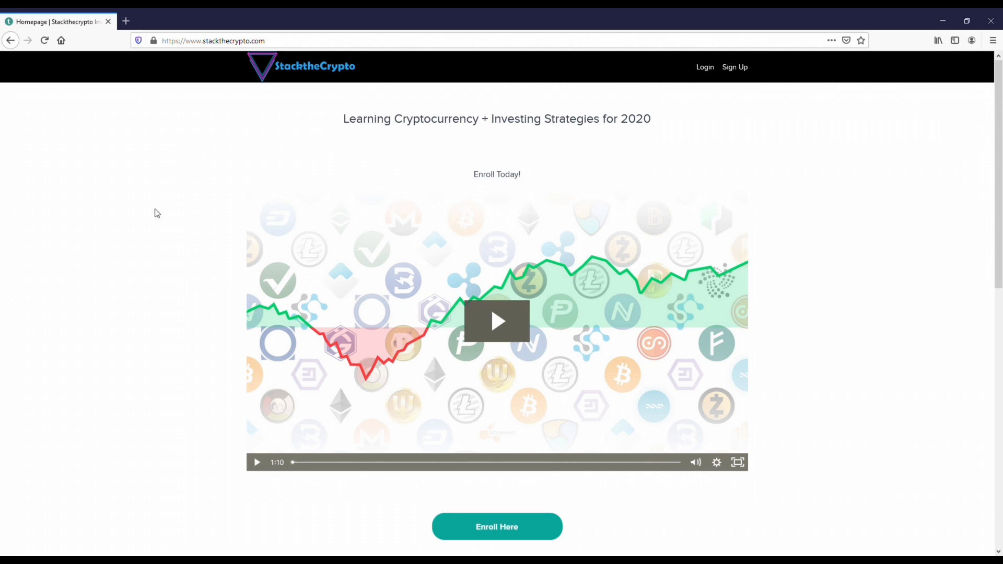
# Open the StacktheCrypto cryptocurrency course page from the Teachable homepage.
pyautogui.scroll(-3)
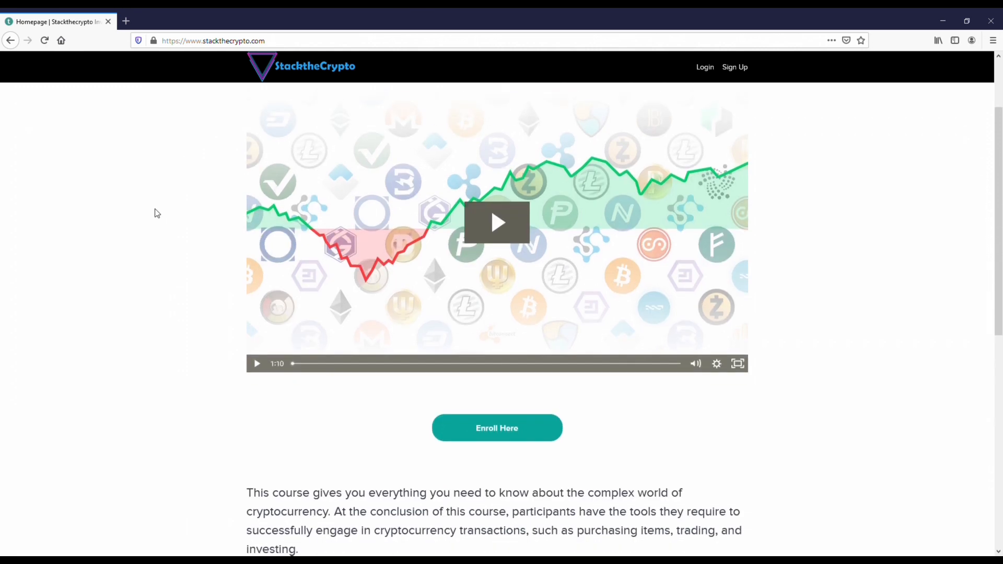
pyautogui.scroll(-3)
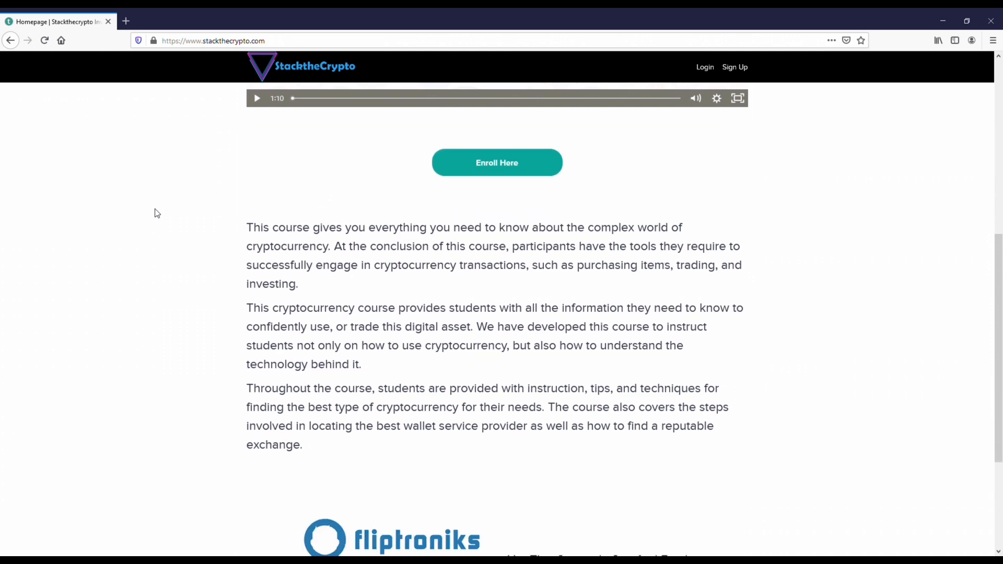
pyautogui.click(497, 162)
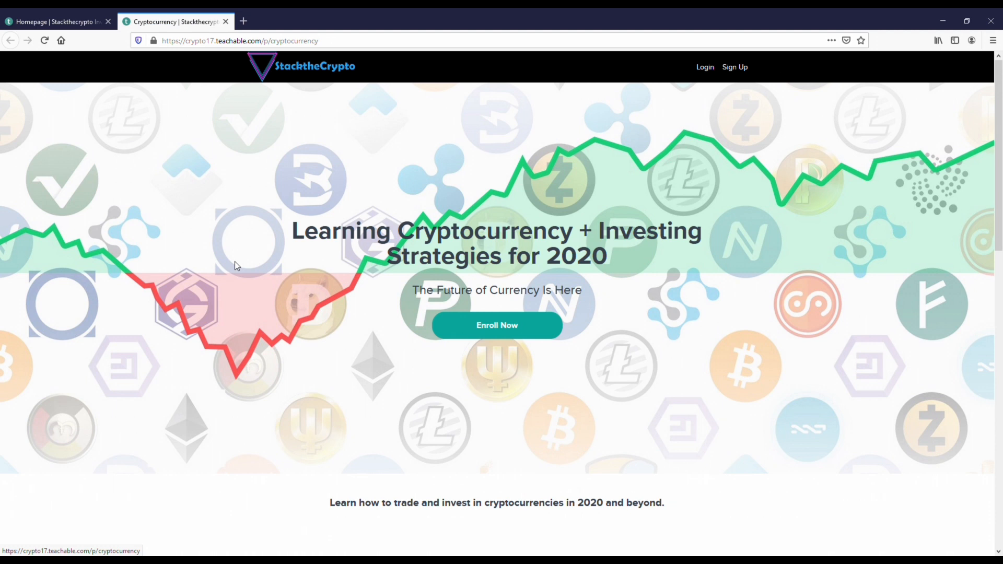
# Review the Course Curriculum down to the pricing plans.
pyautogui.scroll(-3)
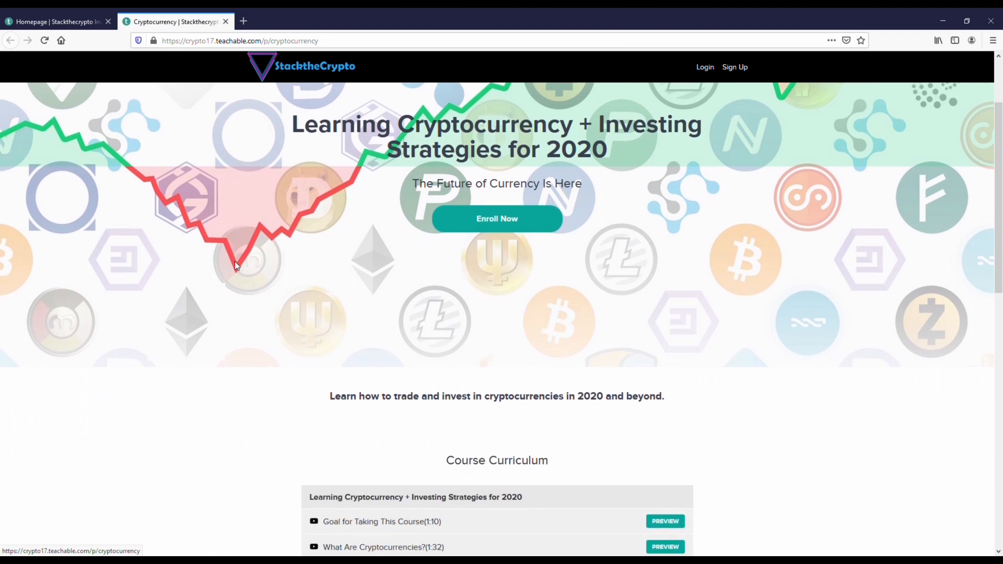
pyautogui.scroll(-3)
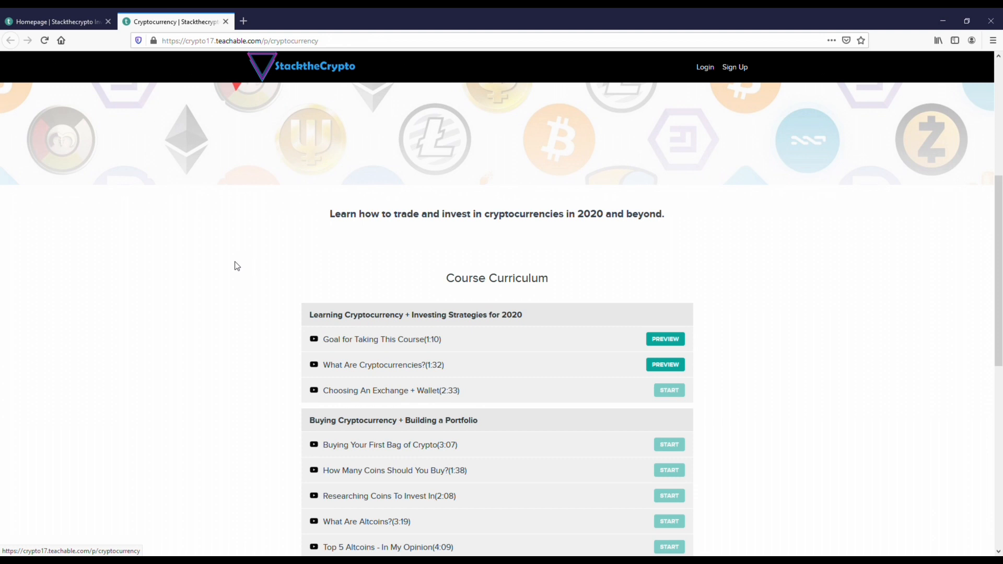
pyautogui.scroll(-3)
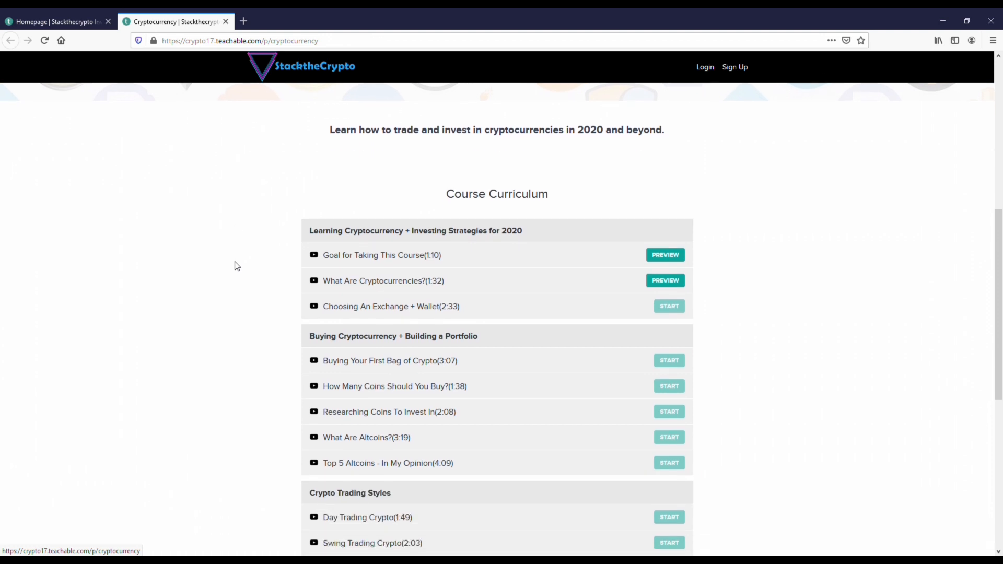
pyautogui.scroll(-3)
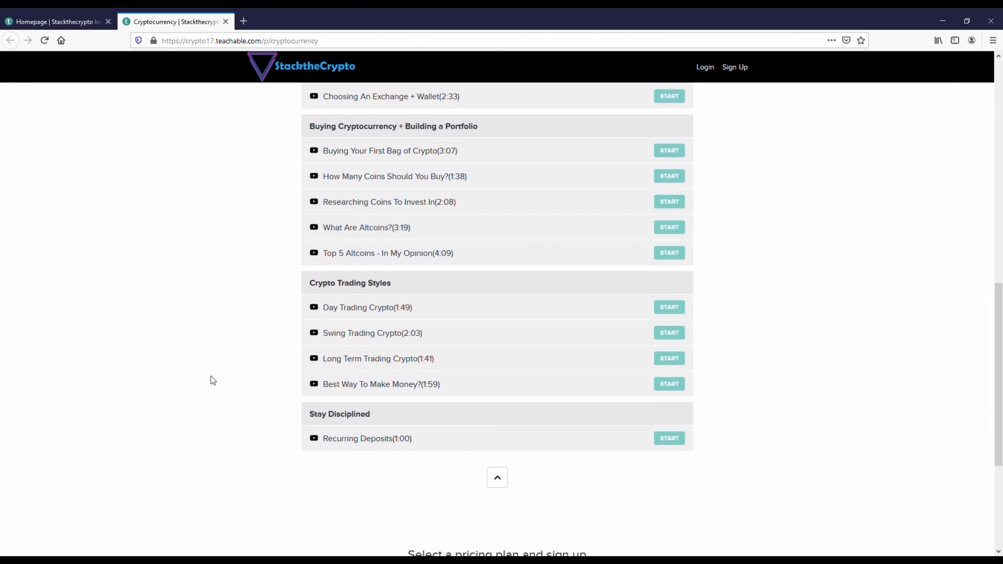
pyautogui.scroll(-3)
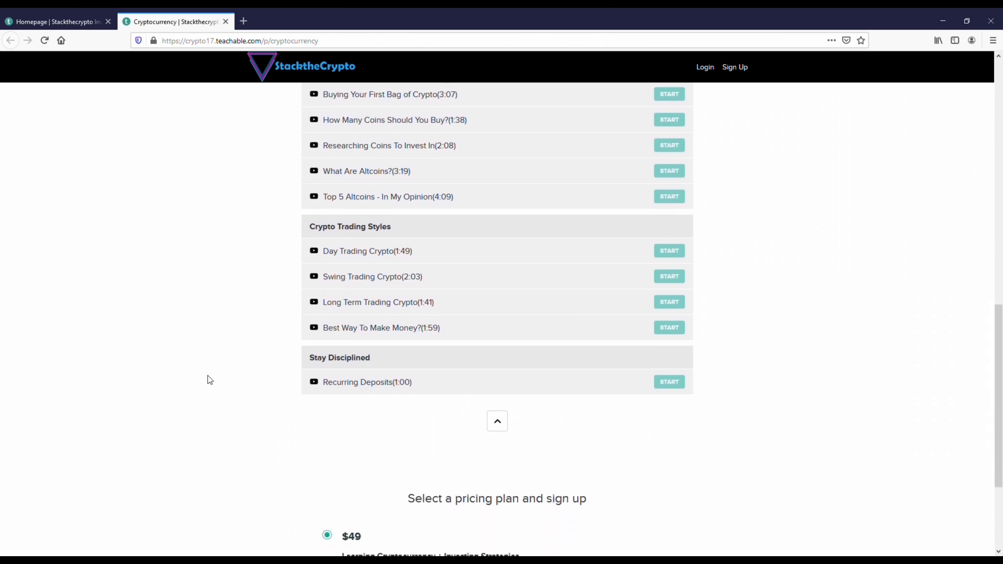
pyautogui.scroll(-3)
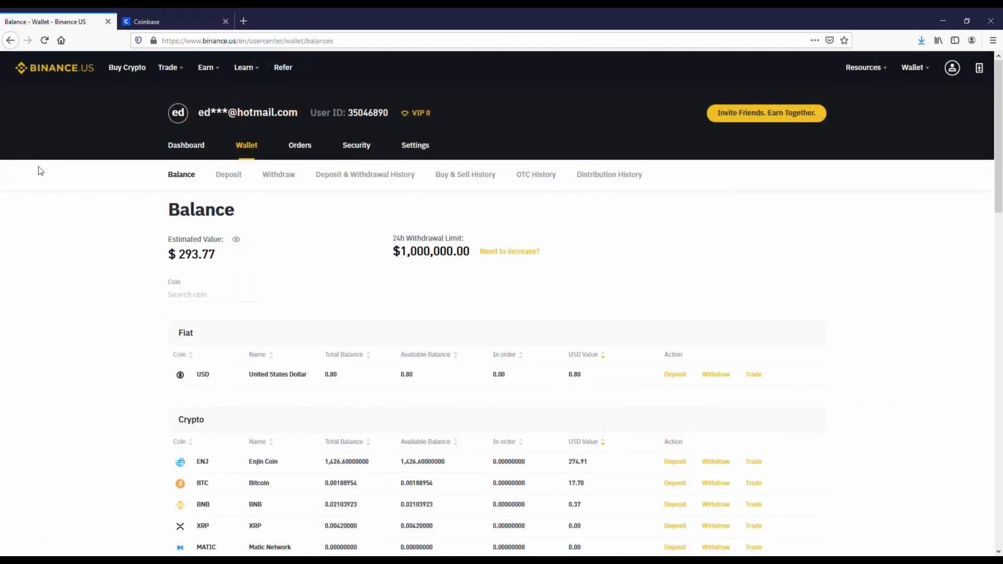
pyautogui.moveTo(106, 247)
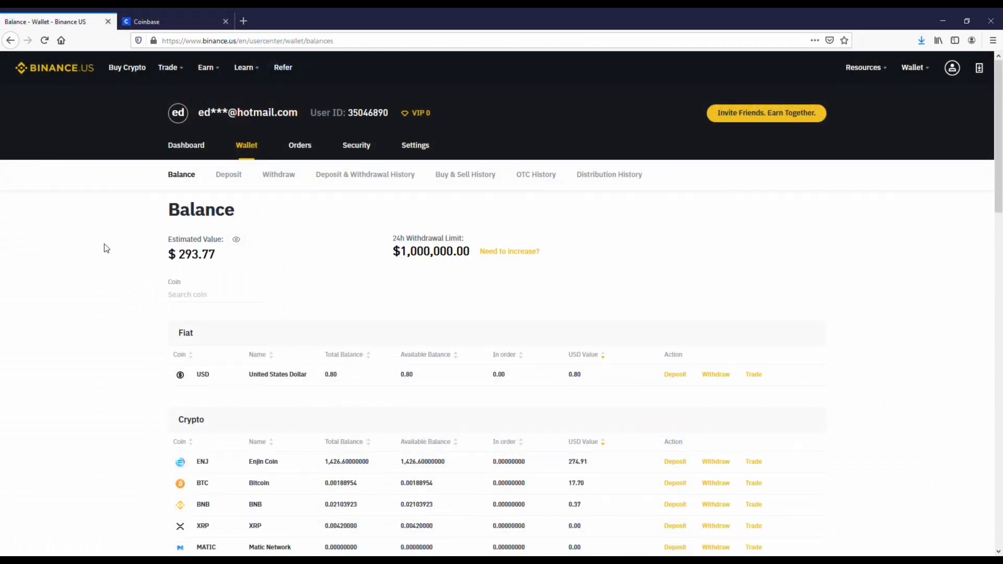
pyautogui.moveTo(119, 246)
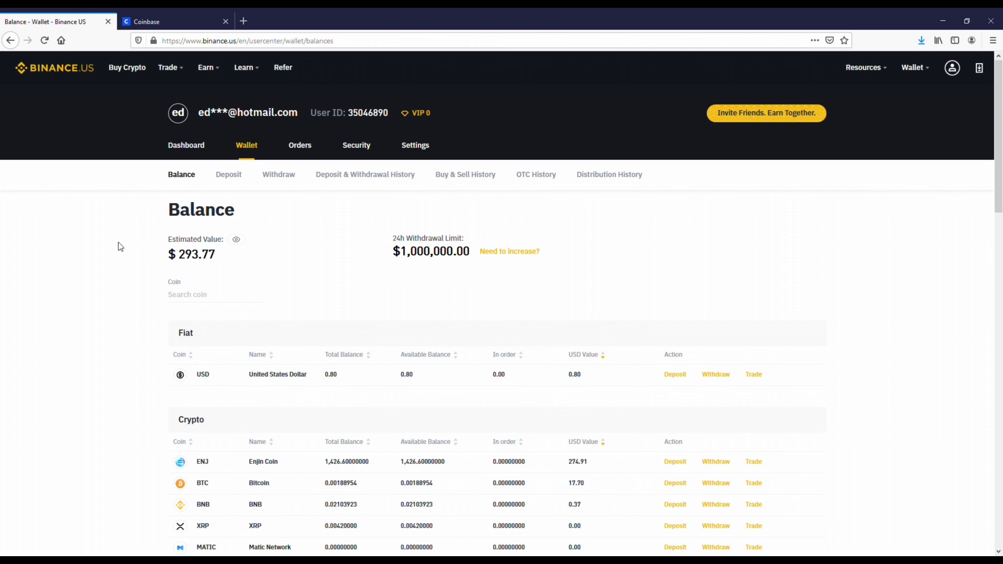
pyautogui.moveTo(128, 298)
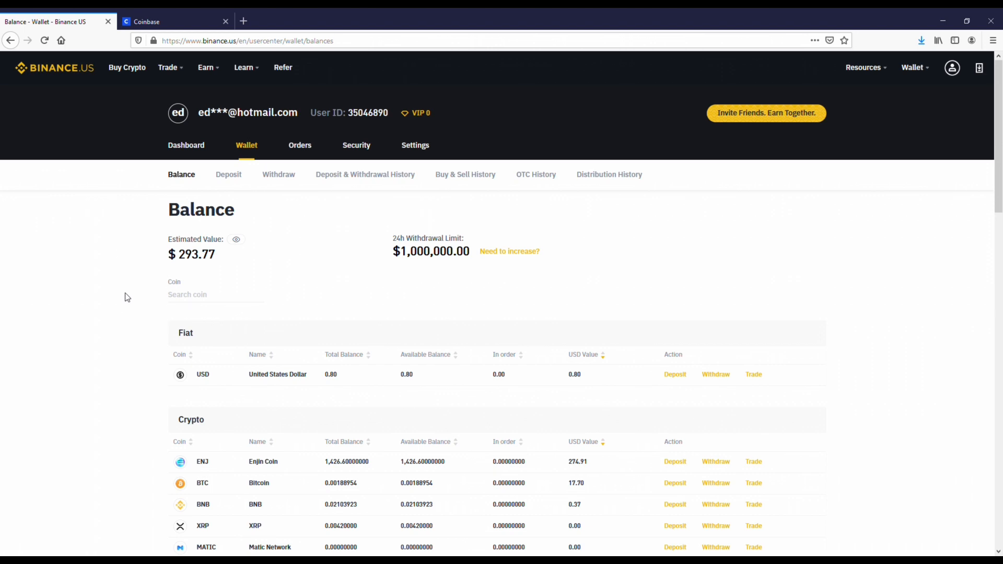
pyautogui.moveTo(212, 269)
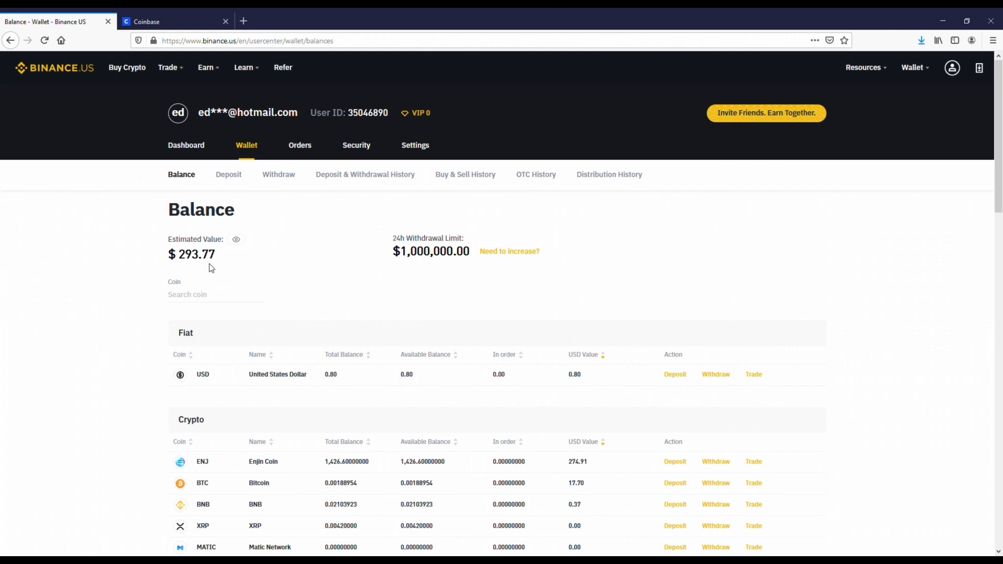
pyautogui.moveTo(257, 270)
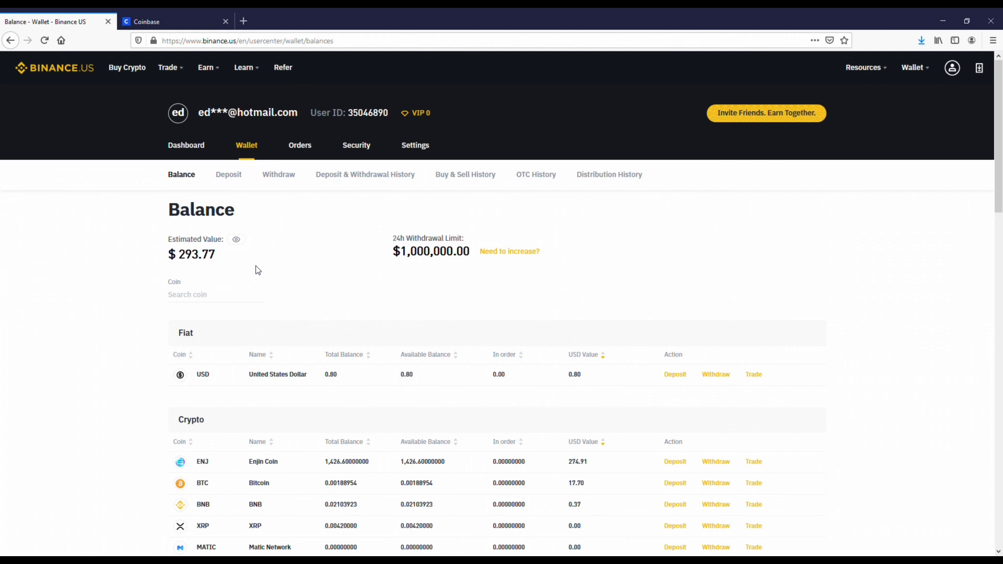
pyautogui.moveTo(147, 265)
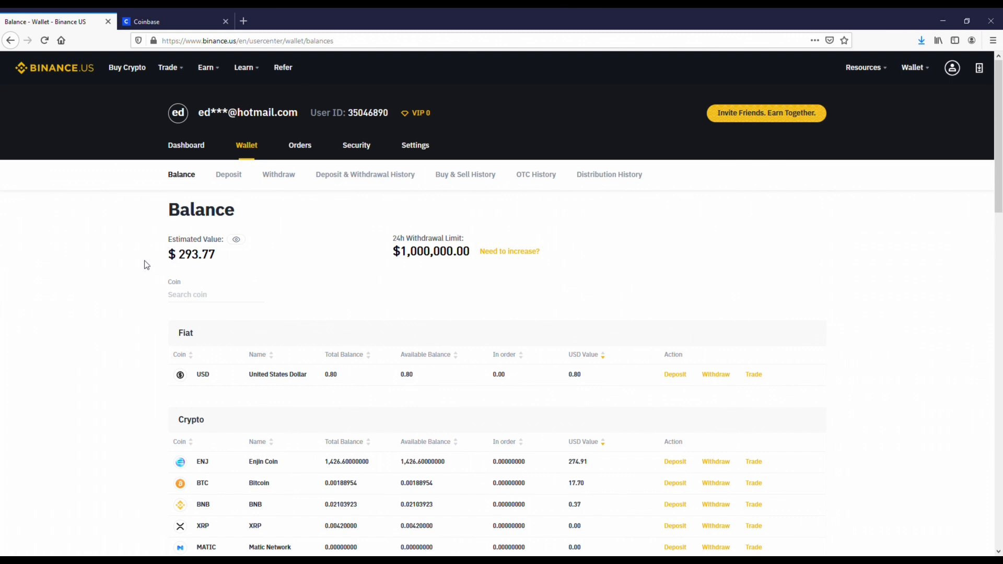
pyautogui.moveTo(49, 74)
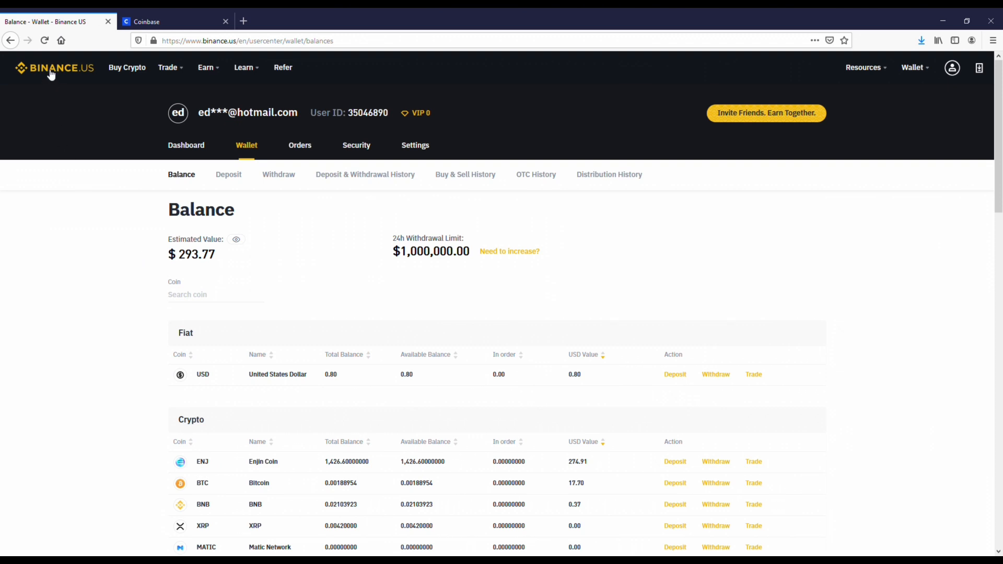
# Return to the Binance.US home page and look through the USD Markets price table.
pyautogui.click(54, 68)
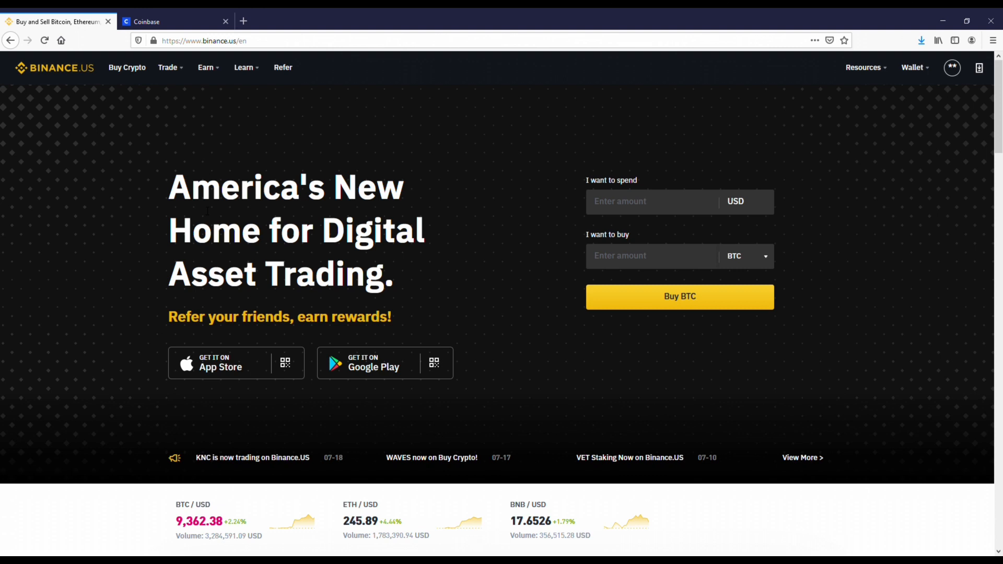
pyautogui.scroll(-3)
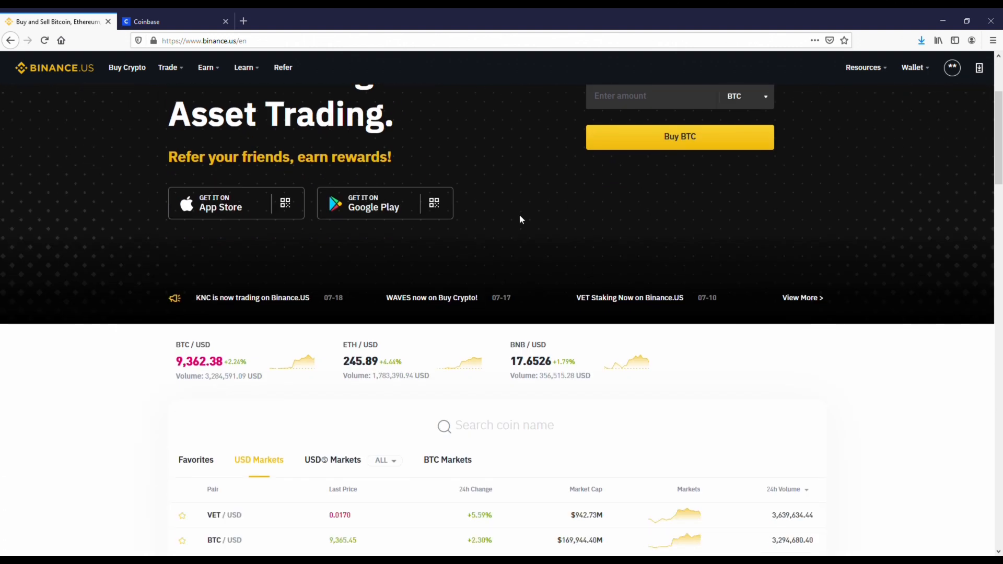
pyautogui.scroll(-3)
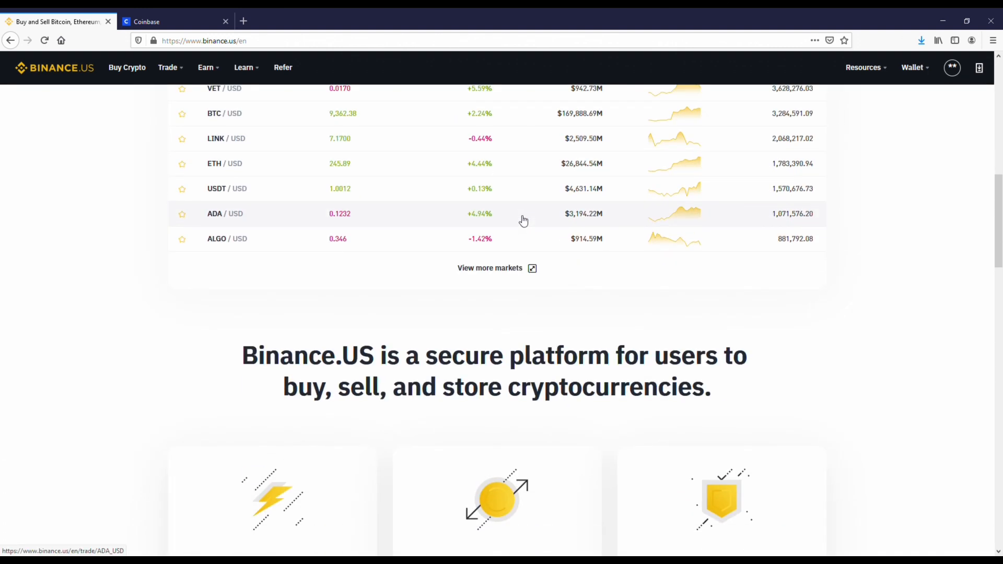
pyautogui.scroll(-3)
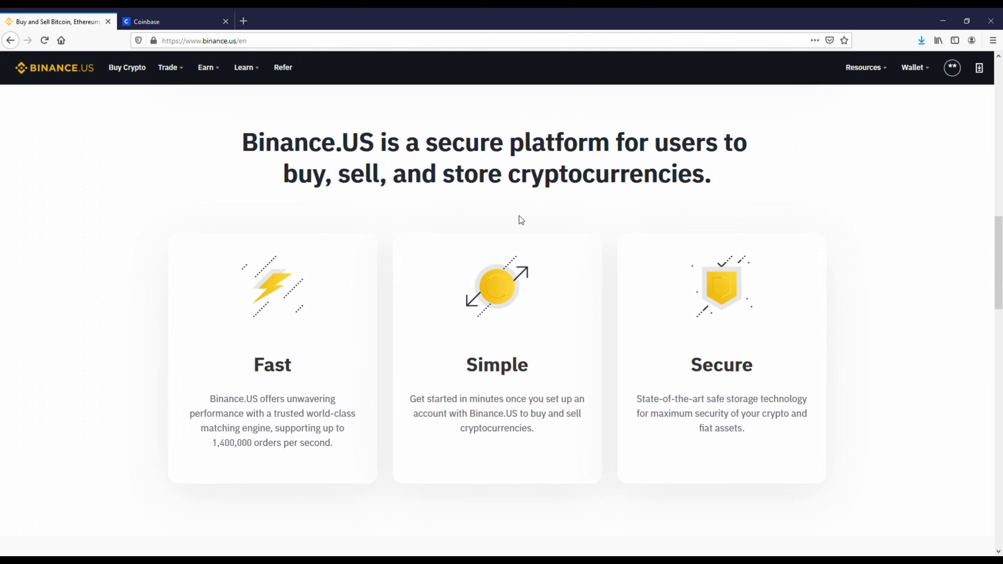
pyautogui.scroll(-3)
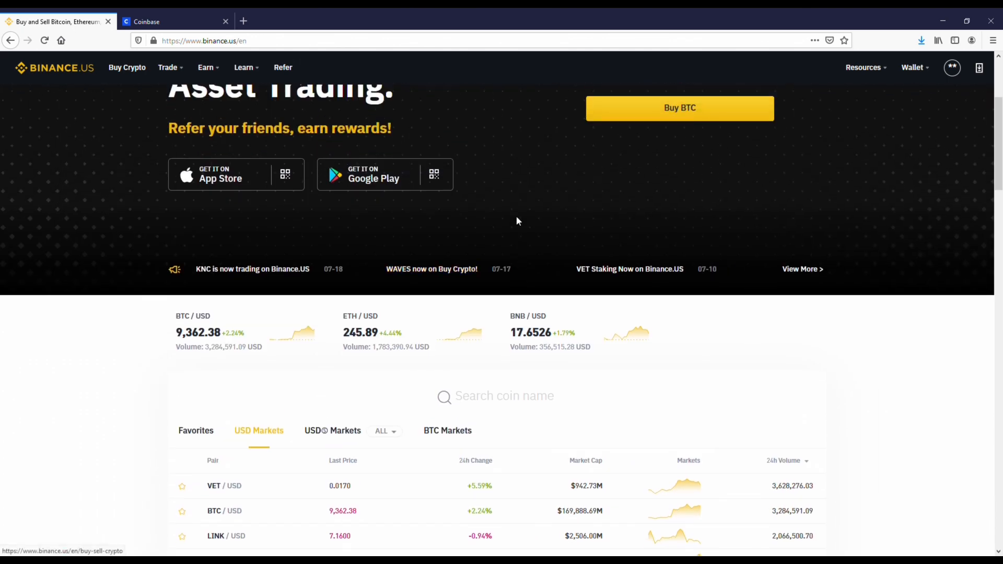
pyautogui.scroll(3)
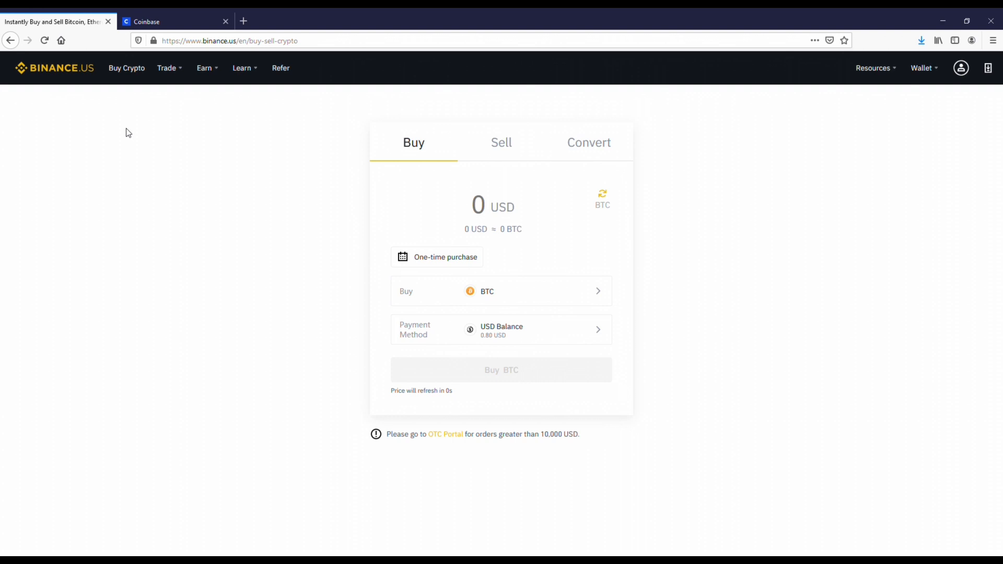
pyautogui.moveTo(585, 300)
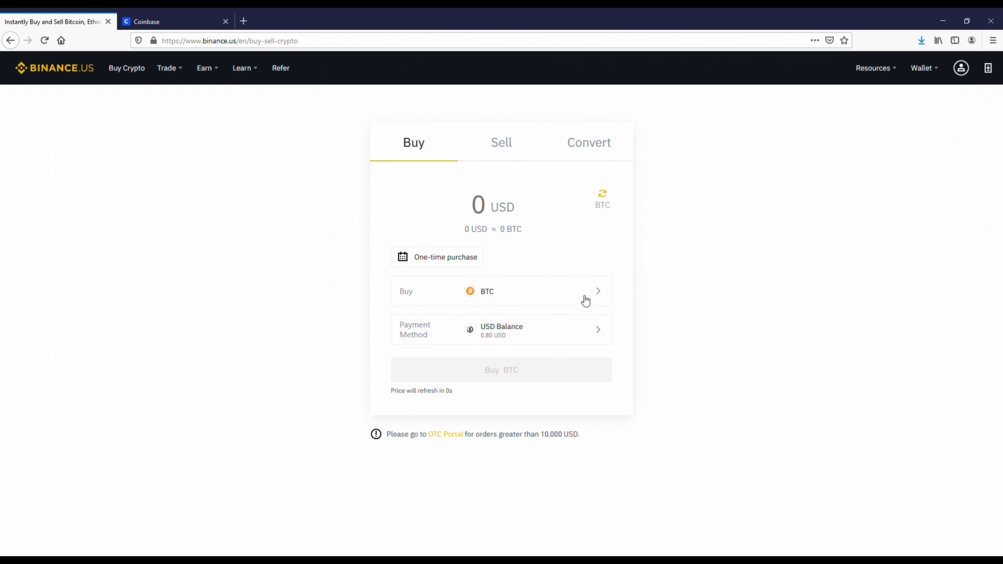
# Switch the Buy coin from BTC to DOGE, keeping USD Balance as the payment method.
pyautogui.click(500, 291)
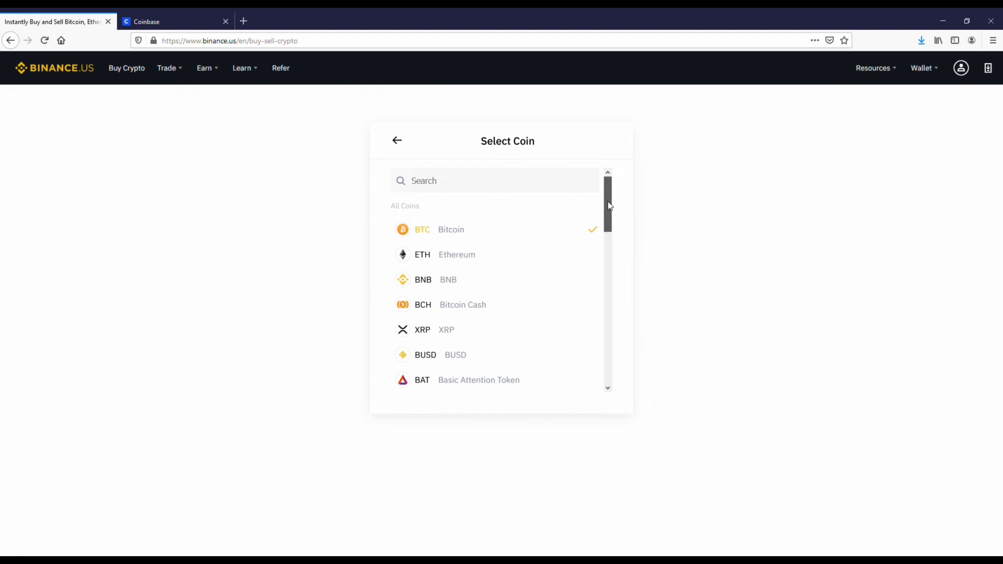
pyautogui.scroll(-3)
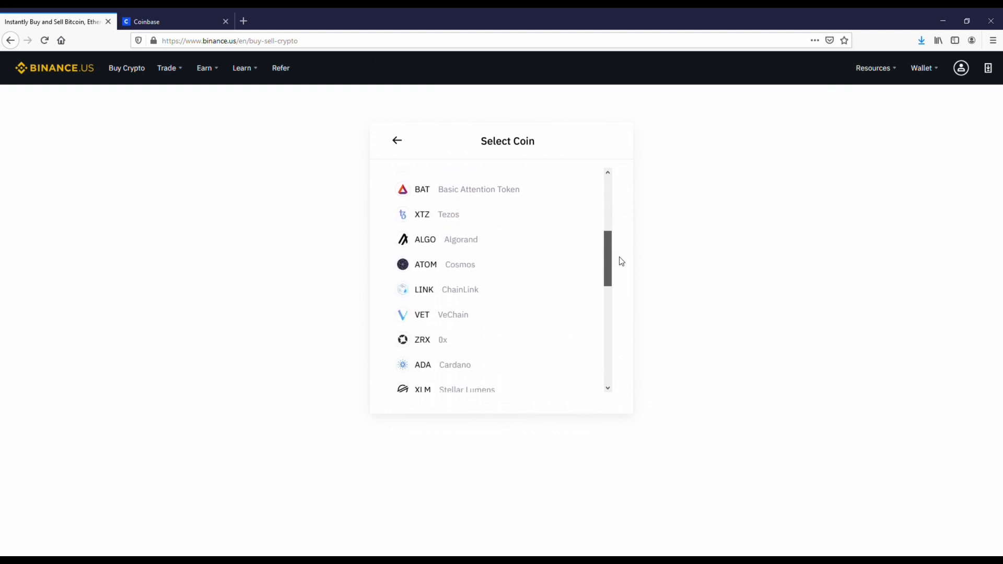
pyautogui.scroll(-3)
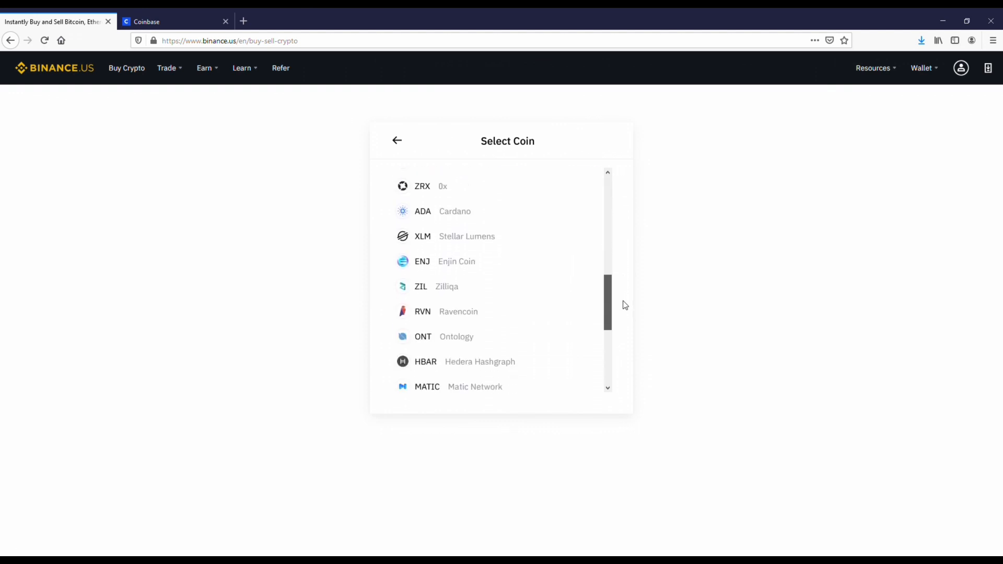
pyautogui.scroll(-3)
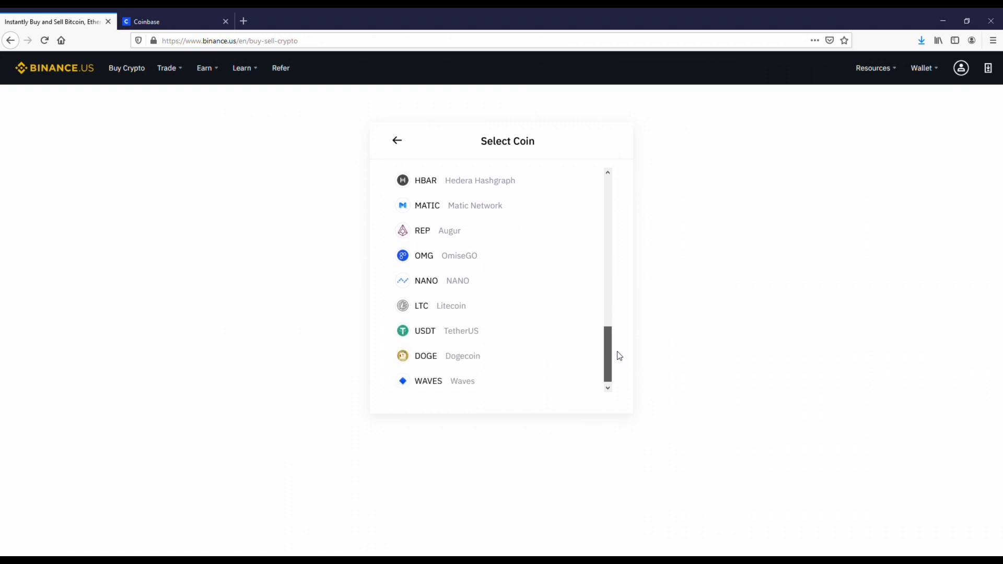
pyautogui.click(425, 356)
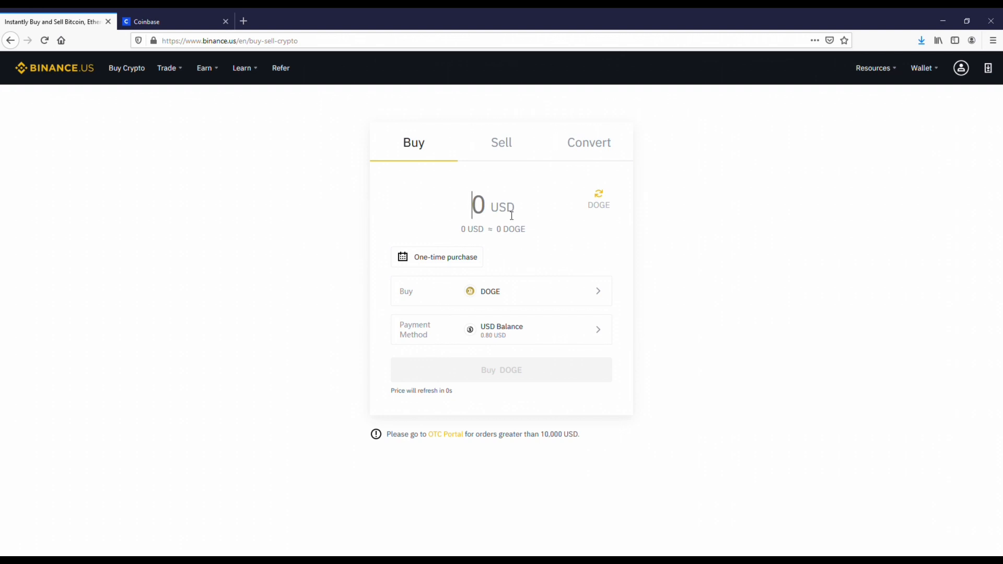
pyautogui.click(501, 329)
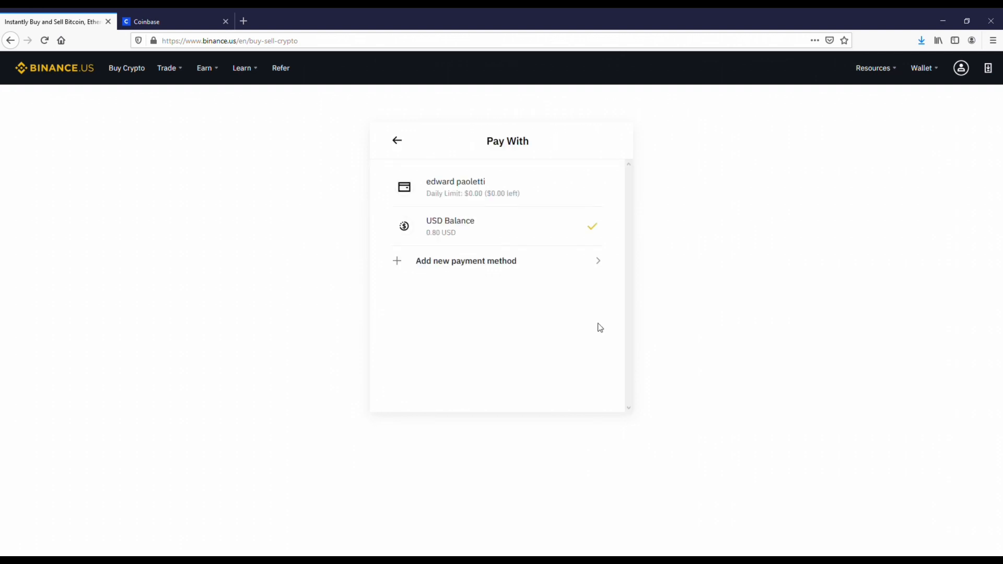
pyautogui.moveTo(596, 325)
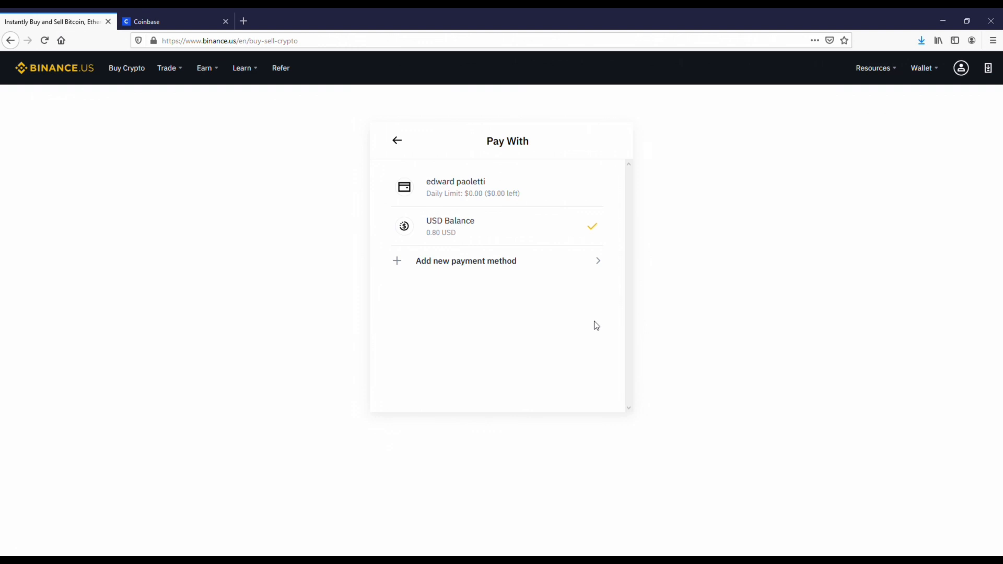
pyautogui.click(397, 141)
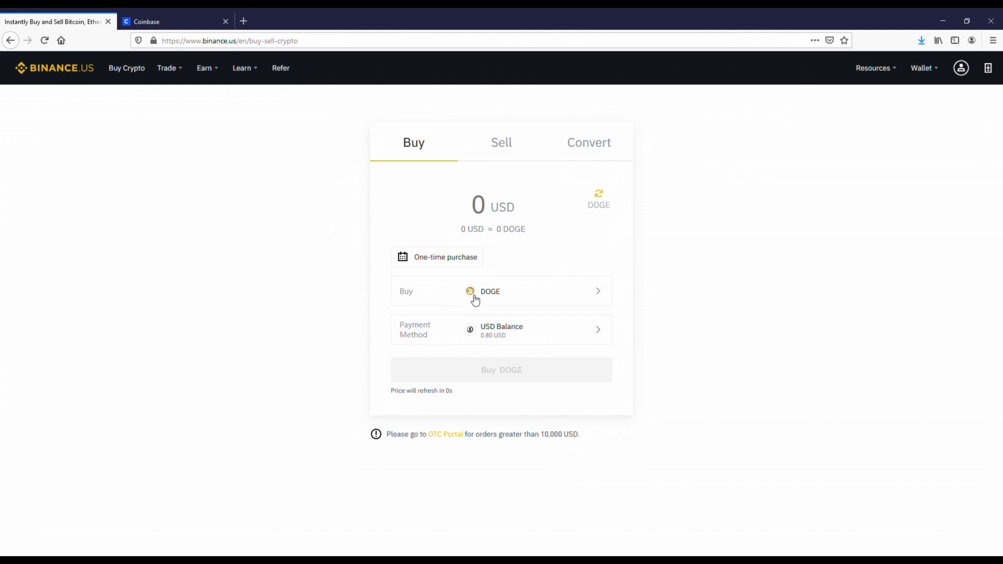
pyautogui.moveTo(573, 302)
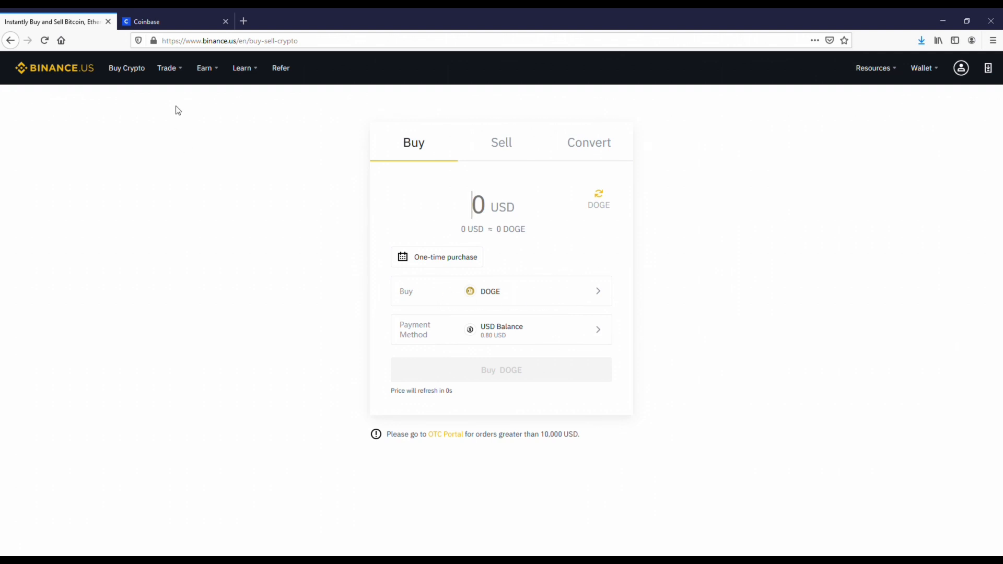
# Open the Basic trading page for BTC/USDT and browse its trading pairs list.
pyautogui.click(167, 68)
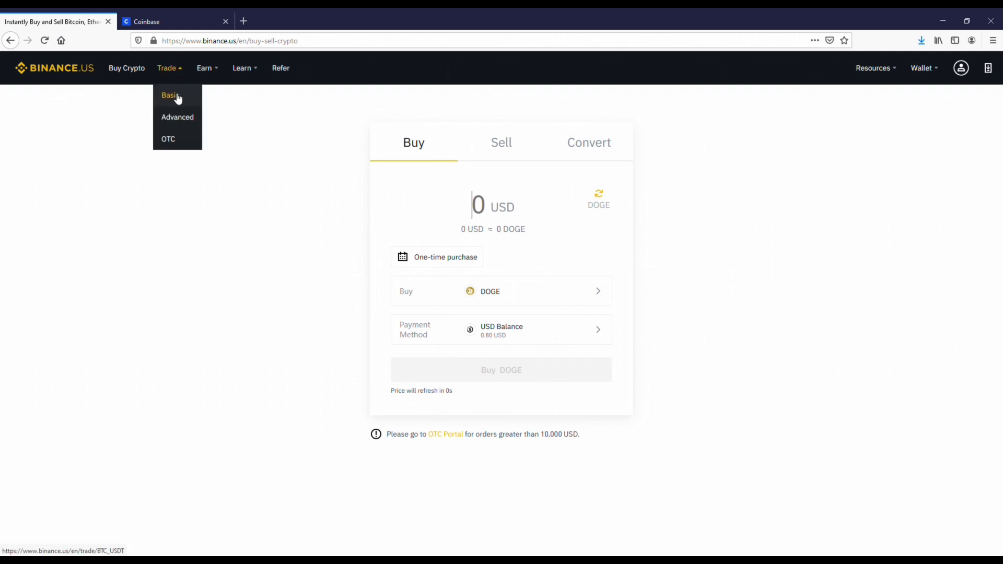
pyautogui.click(170, 95)
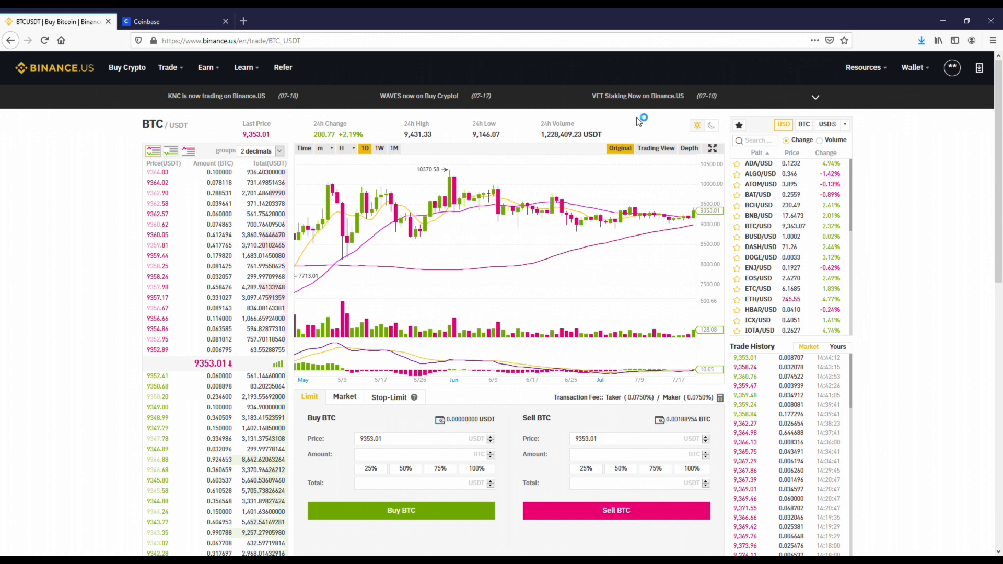
pyautogui.moveTo(638, 117)
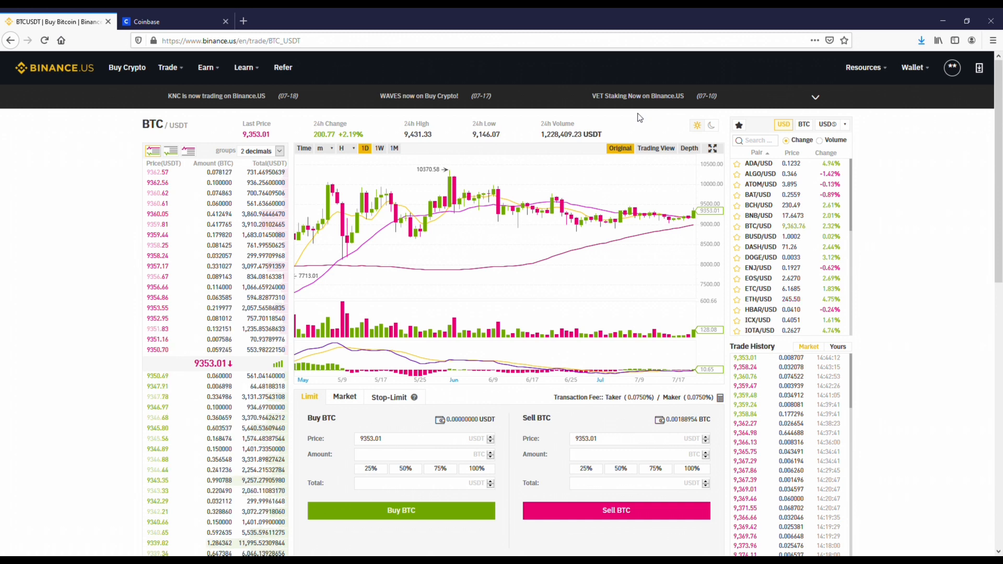
pyautogui.moveTo(780, 188)
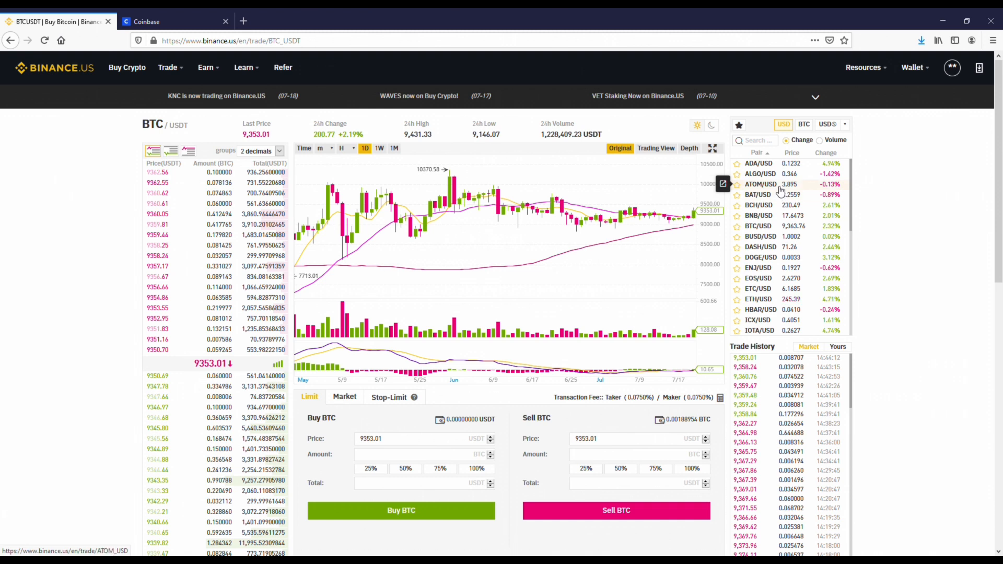
pyautogui.scroll(-3)
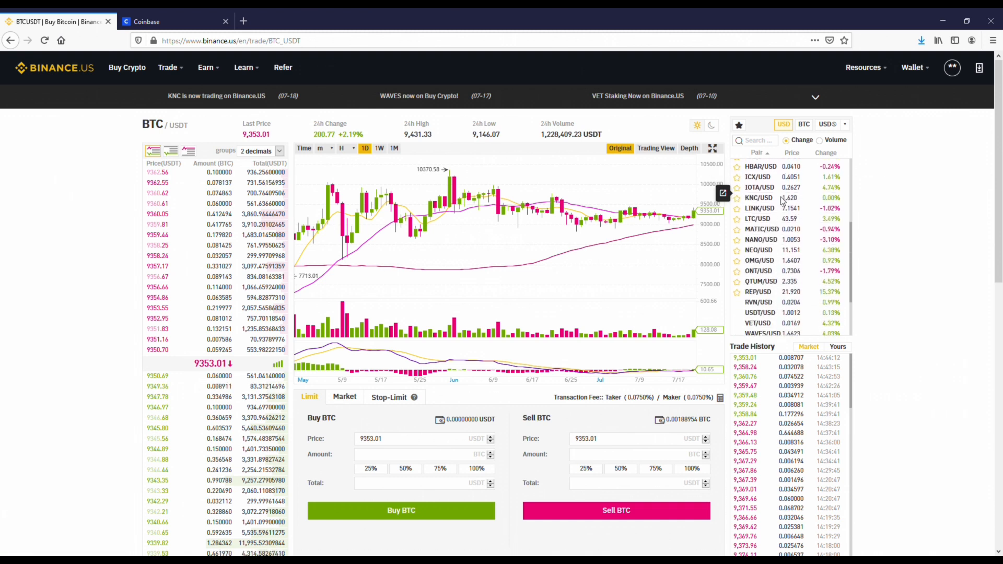
pyautogui.scroll(-3)
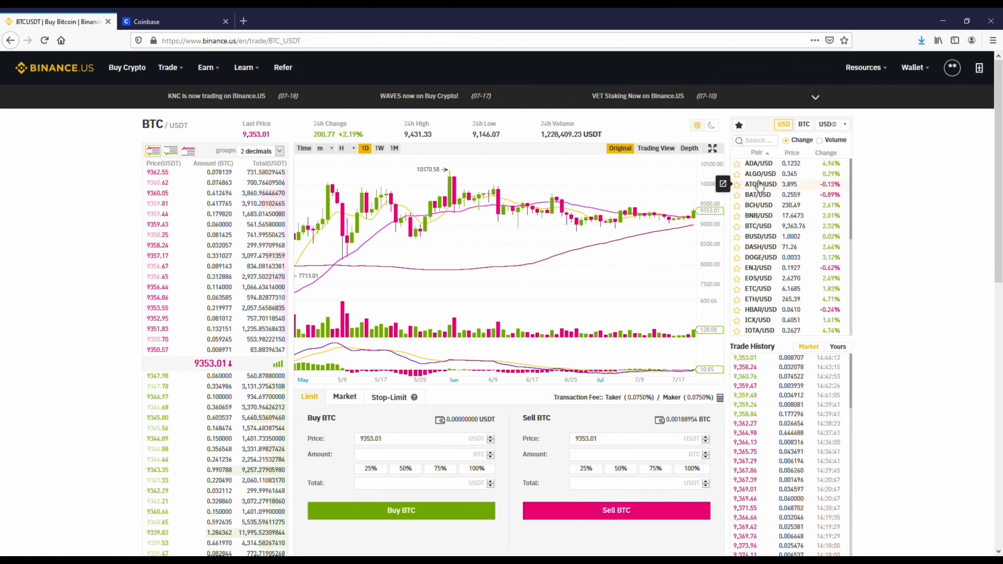
pyautogui.moveTo(759, 258)
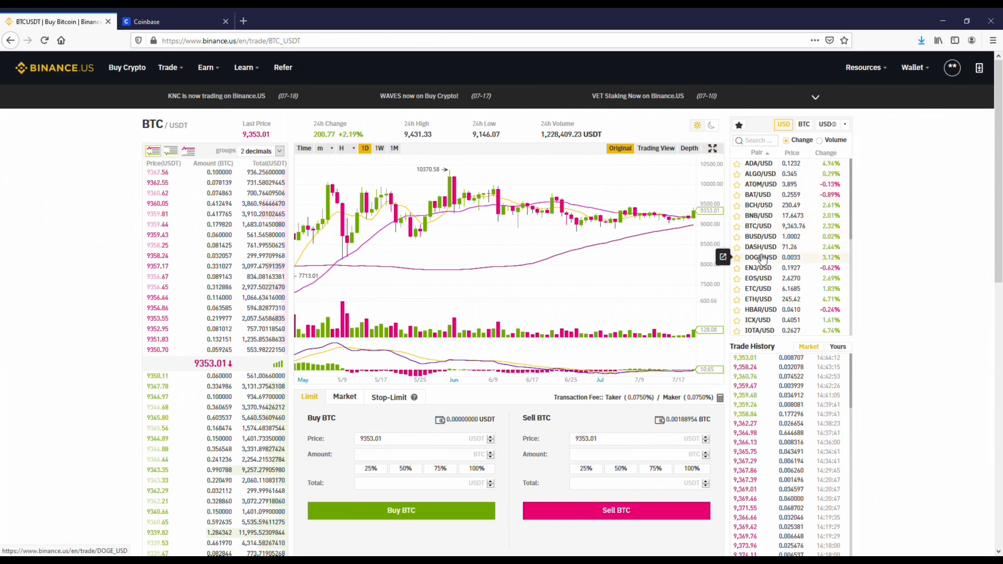
# Open the DOGE/USD market and view its chart at 4H, 12H and 15m intervals.
pyautogui.click(758, 257)
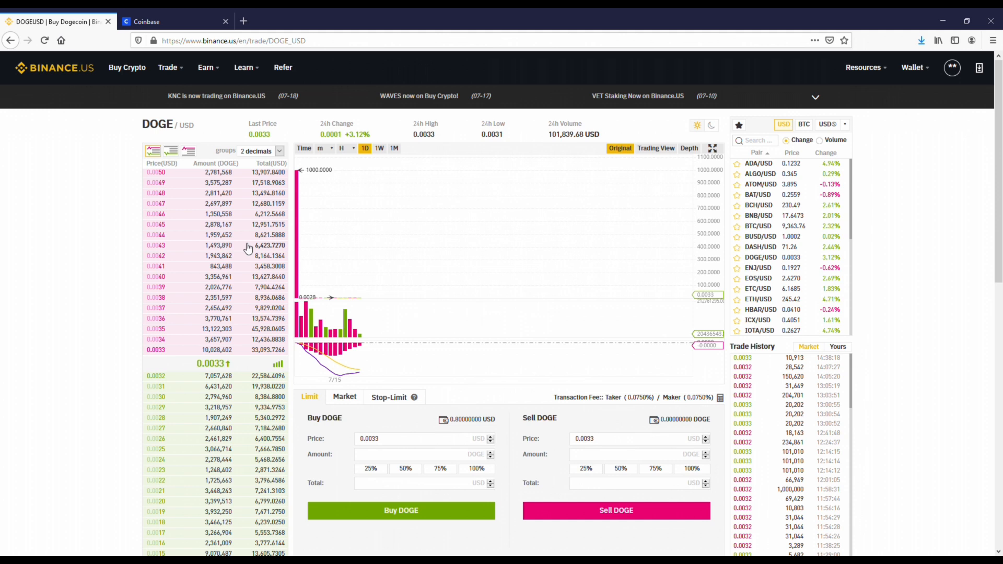
pyautogui.click(342, 148)
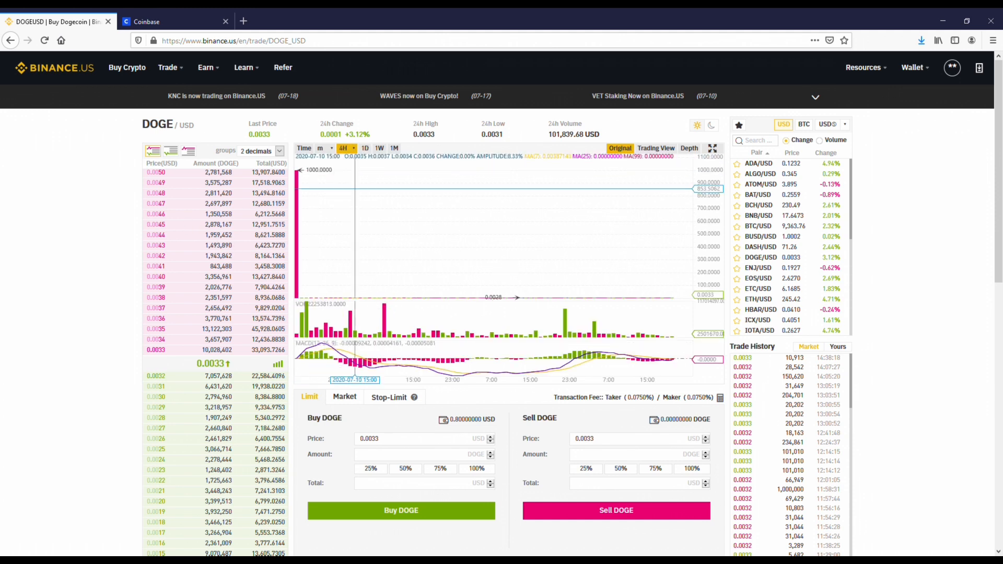
pyautogui.click(345, 148)
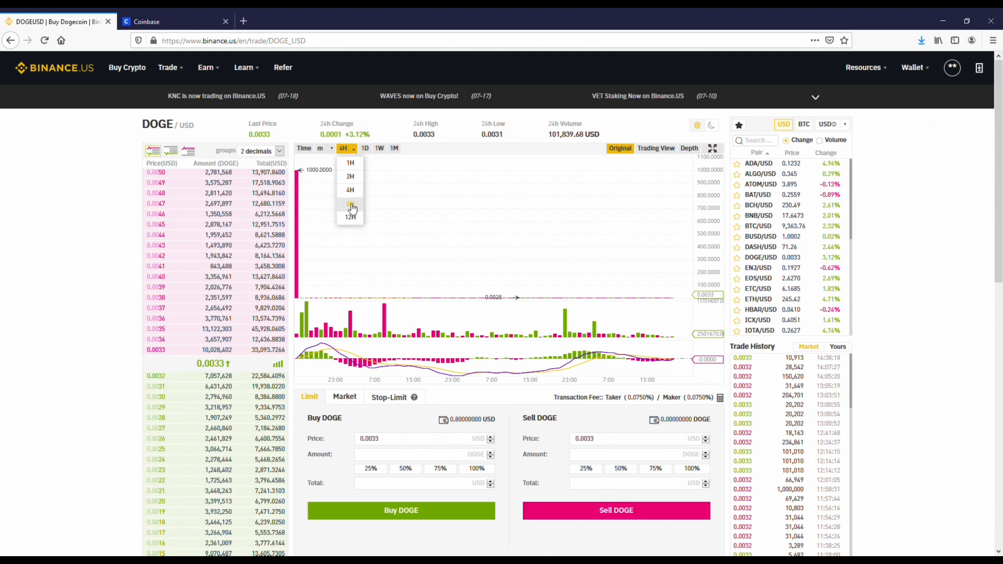
pyautogui.click(350, 204)
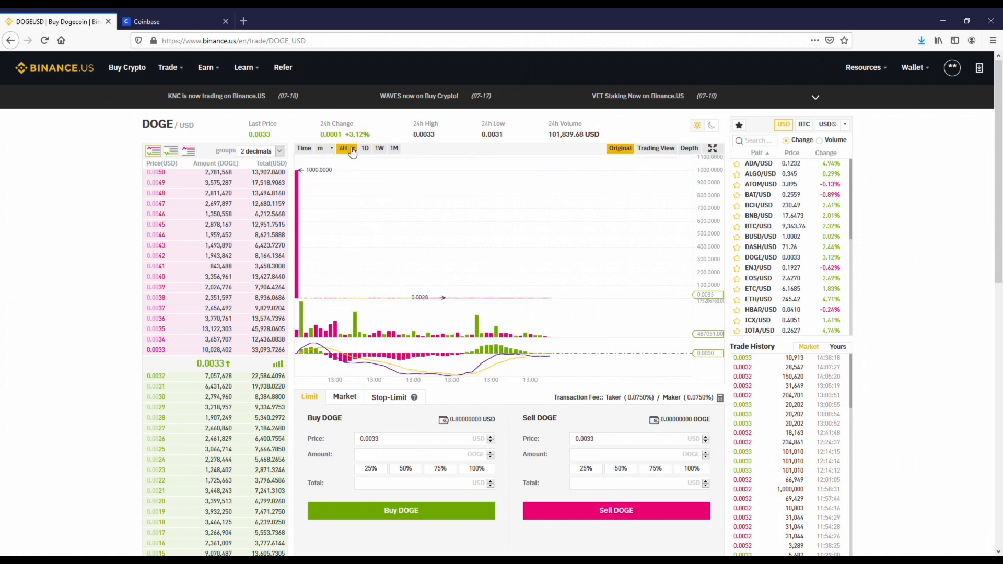
pyautogui.click(346, 149)
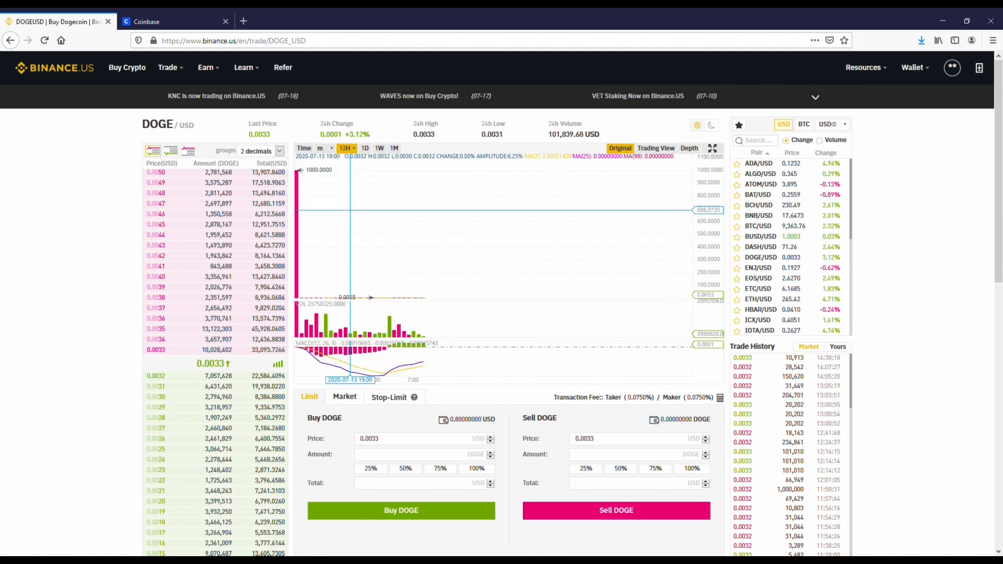
pyautogui.click(321, 148)
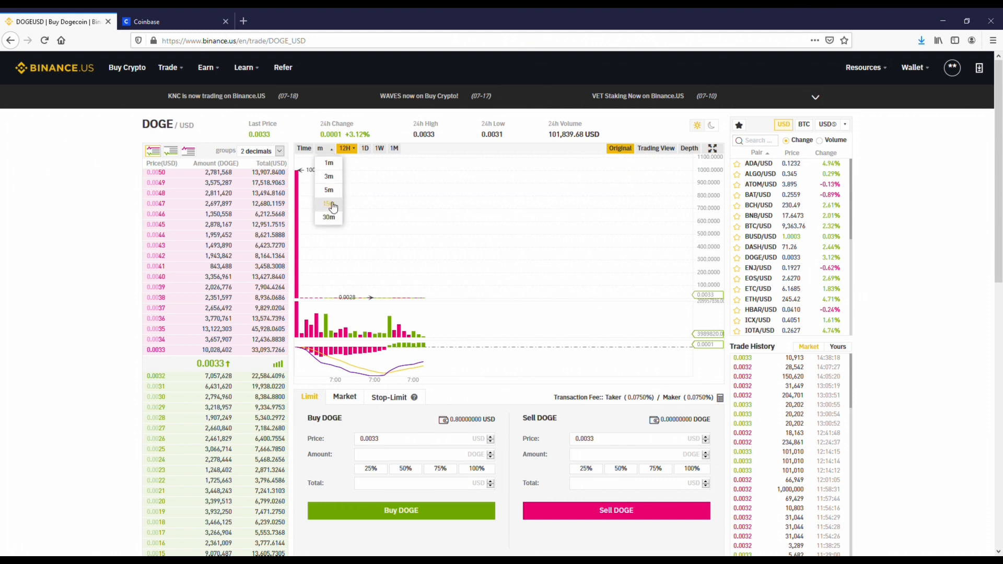
pyautogui.click(329, 204)
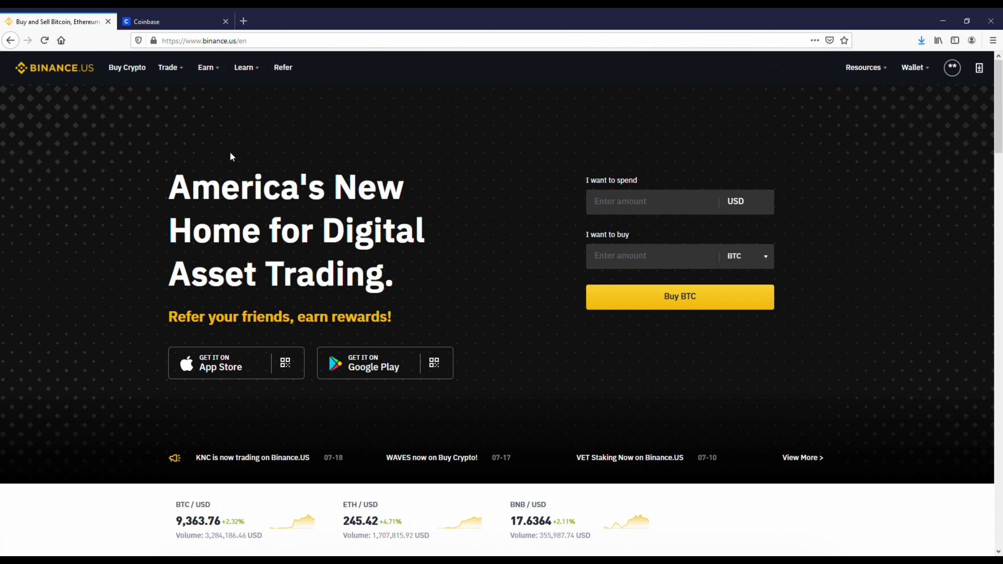
pyautogui.moveTo(368, 151)
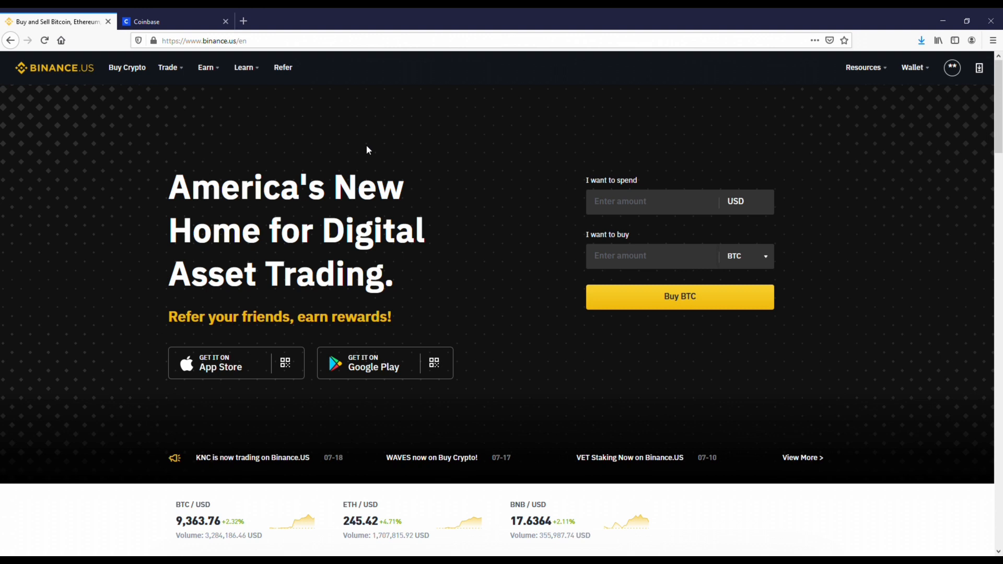
# Go to the Basic buy/sell crypto page through the Trade menu, with BTC selected to buy.
pyautogui.click(167, 68)
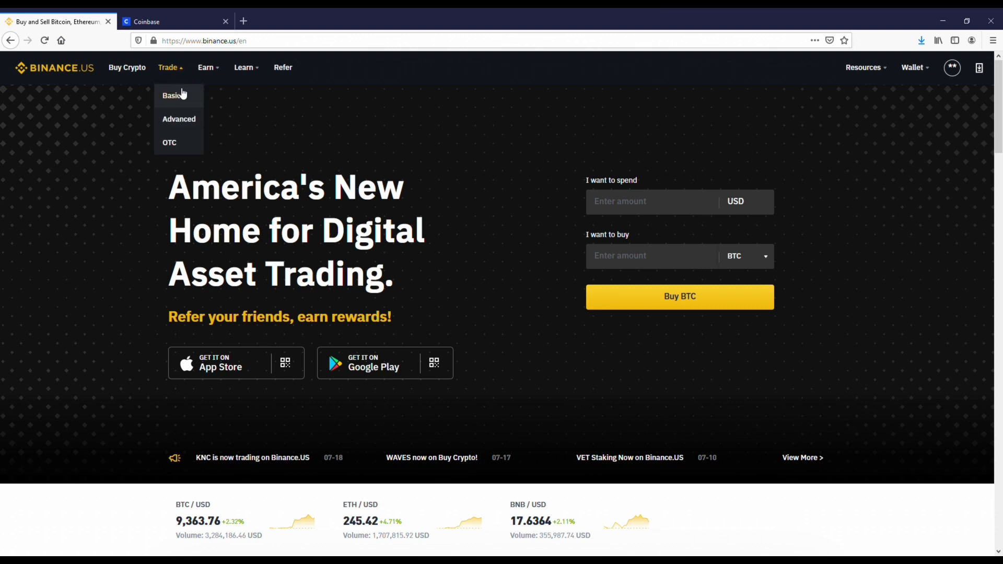
pyautogui.click(173, 95)
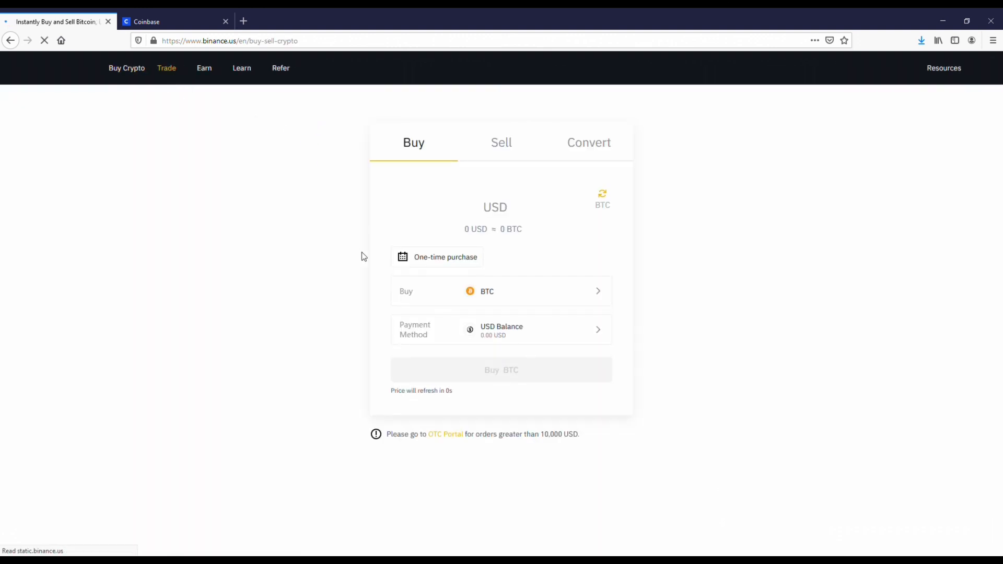
# Change the buy coin to XRP, then to ENJ, and switch to the Sell form.
pyautogui.click(501, 291)
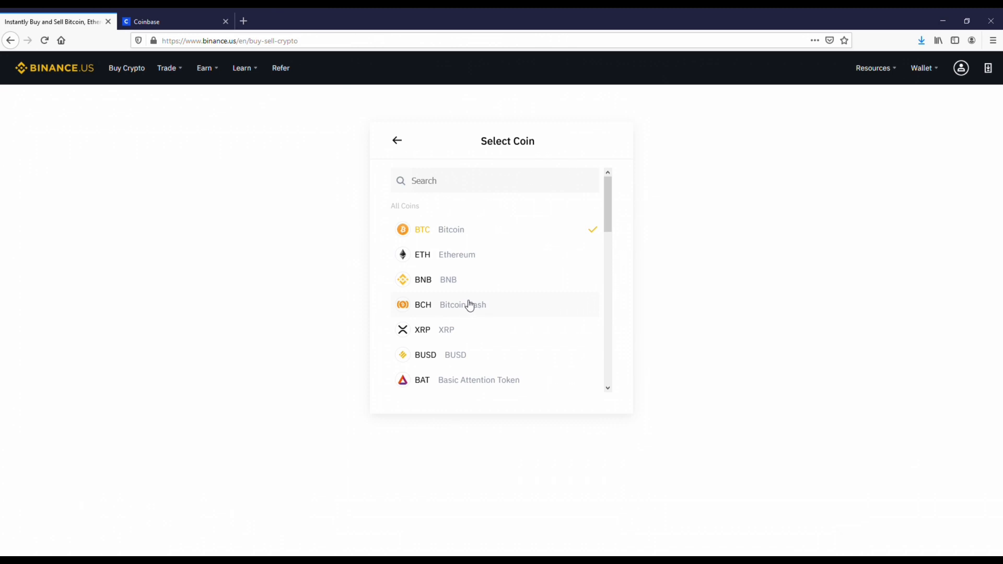
pyautogui.click(445, 329)
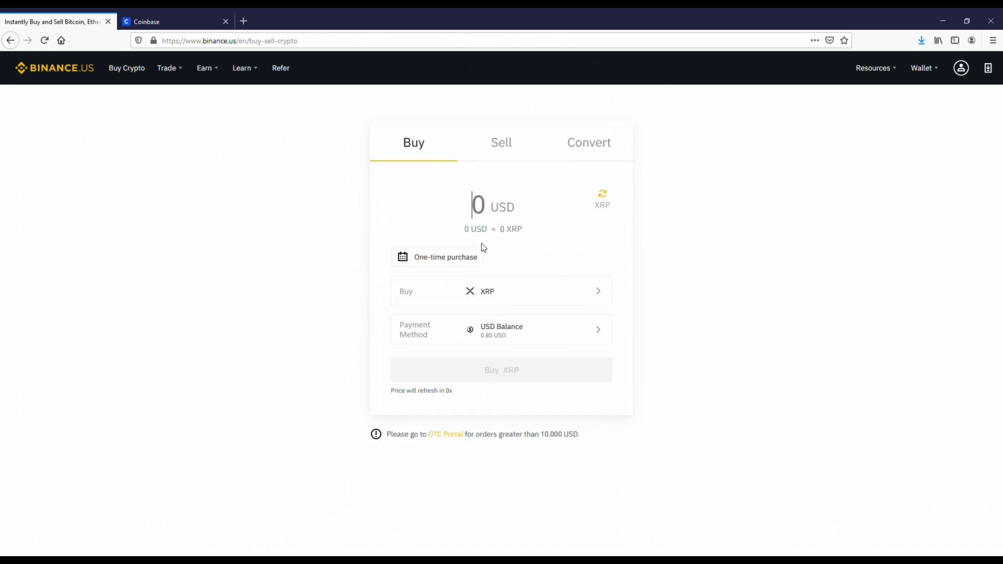
pyautogui.moveTo(513, 297)
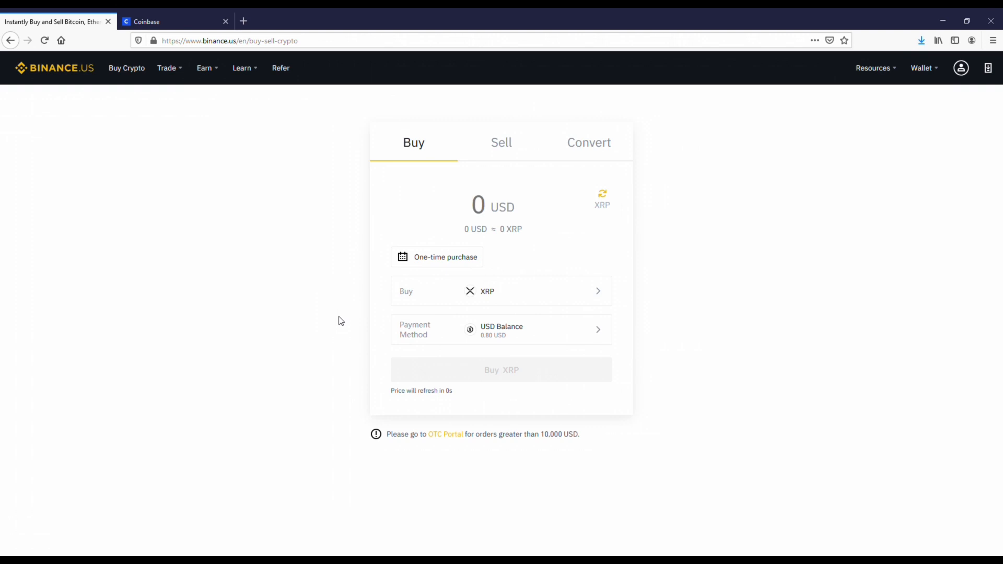
pyautogui.moveTo(469, 307)
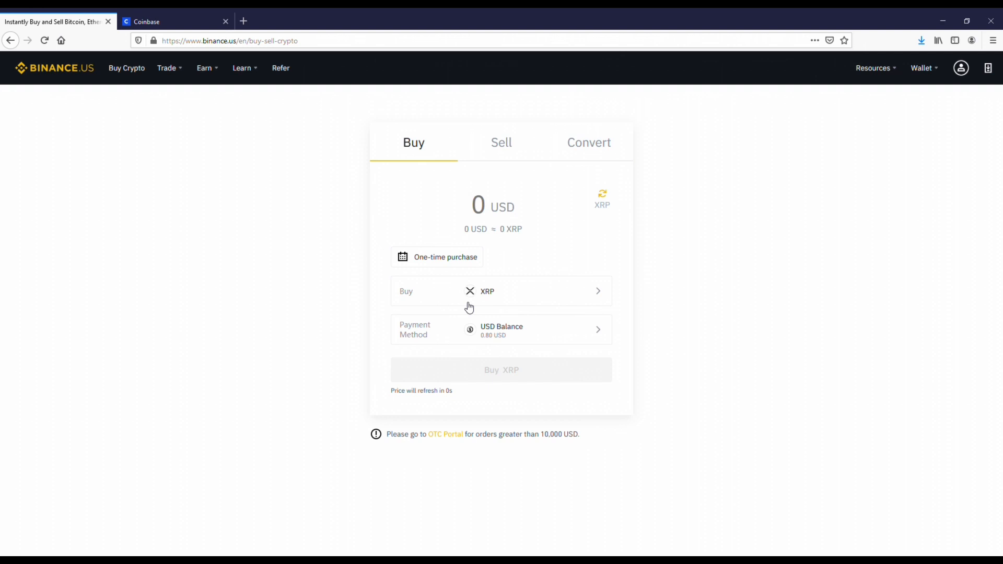
pyautogui.click(501, 291)
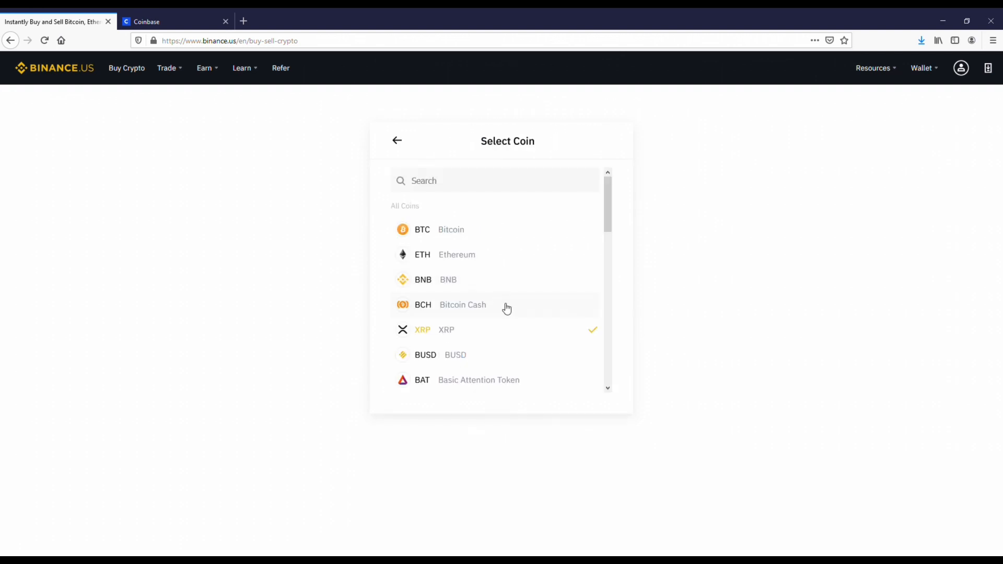
pyautogui.scroll(-3)
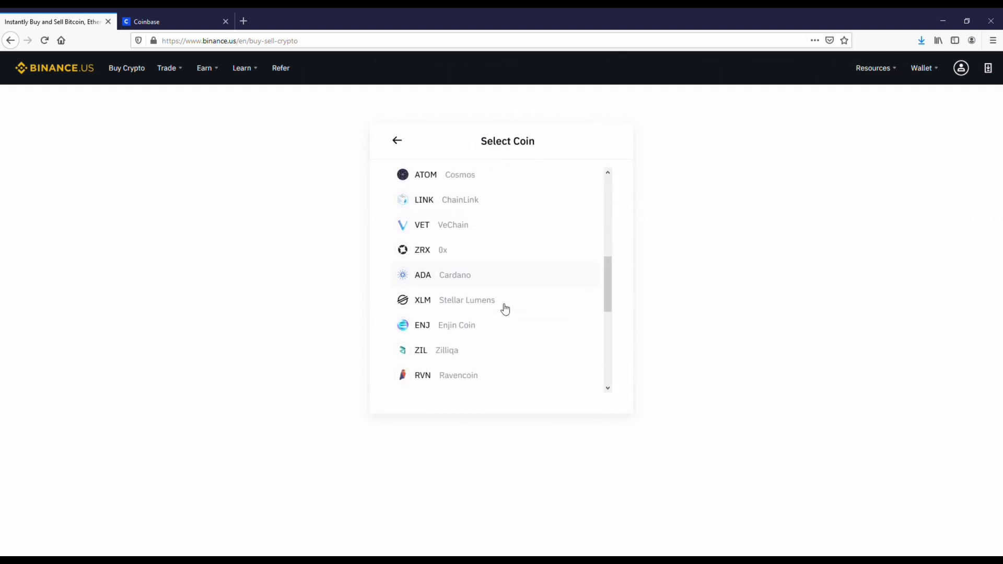
pyautogui.click(443, 325)
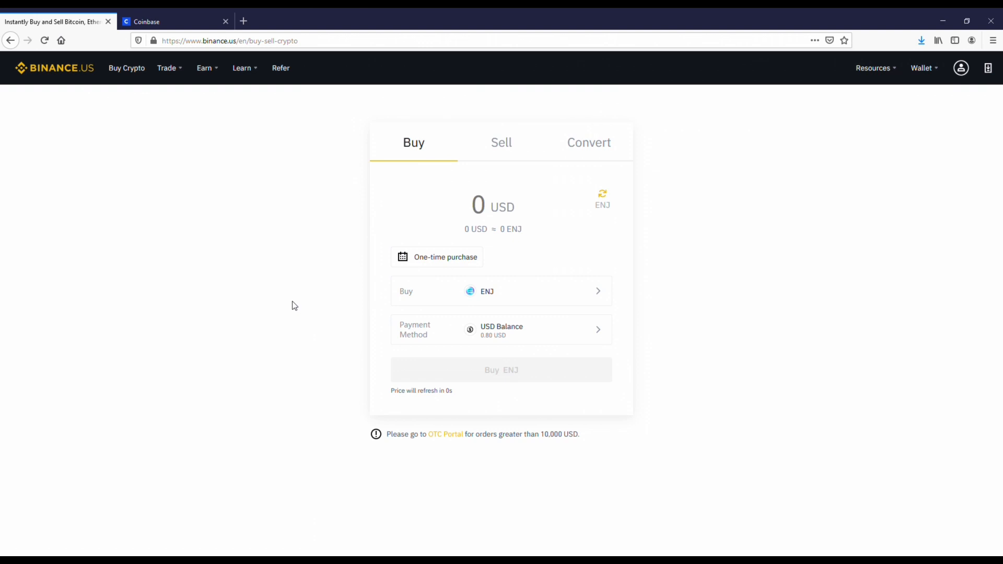
pyautogui.moveTo(358, 297)
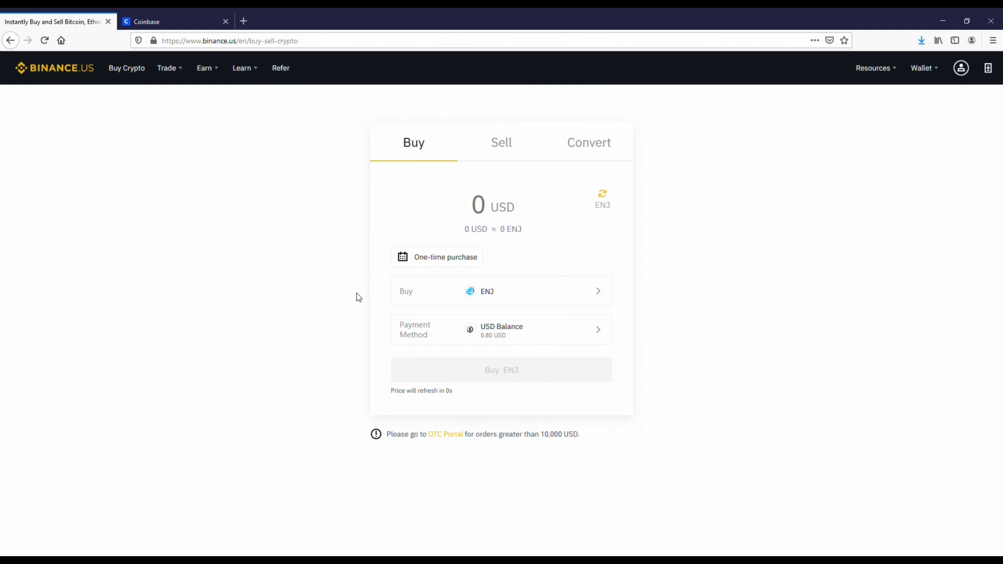
pyautogui.click(501, 143)
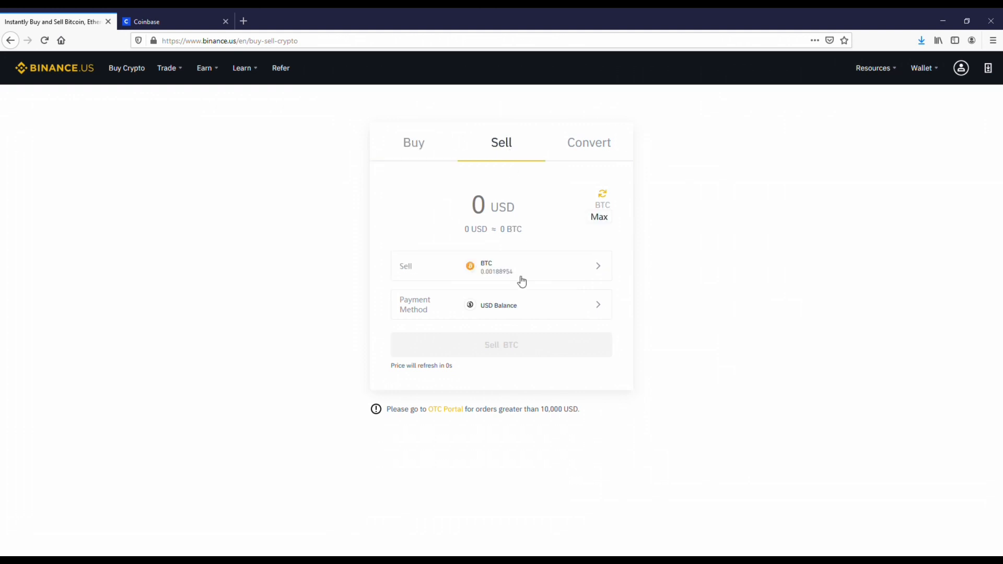
# Change the coin being sold from ENJ to Cardano (ADA).
pyautogui.click(501, 266)
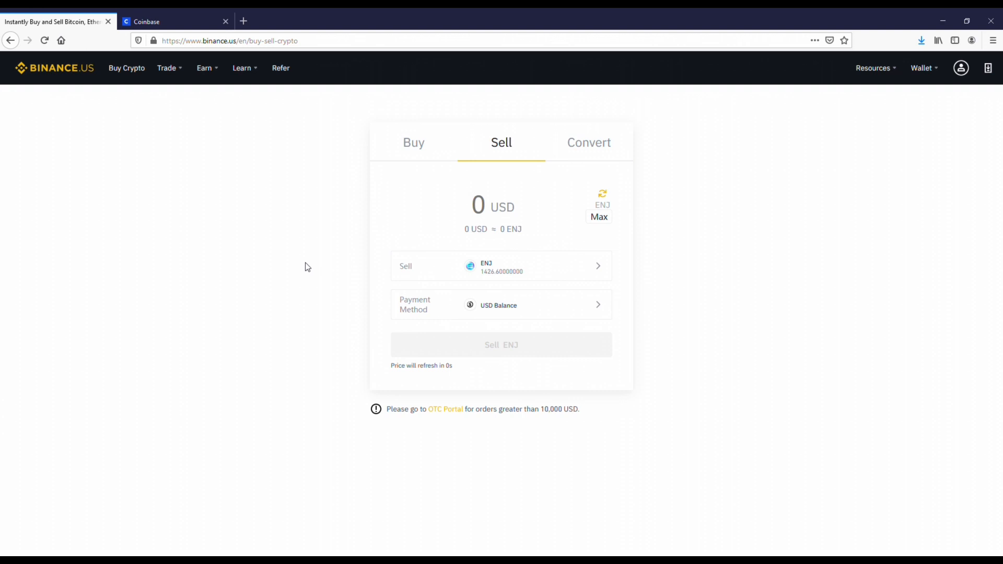
pyautogui.click(478, 205)
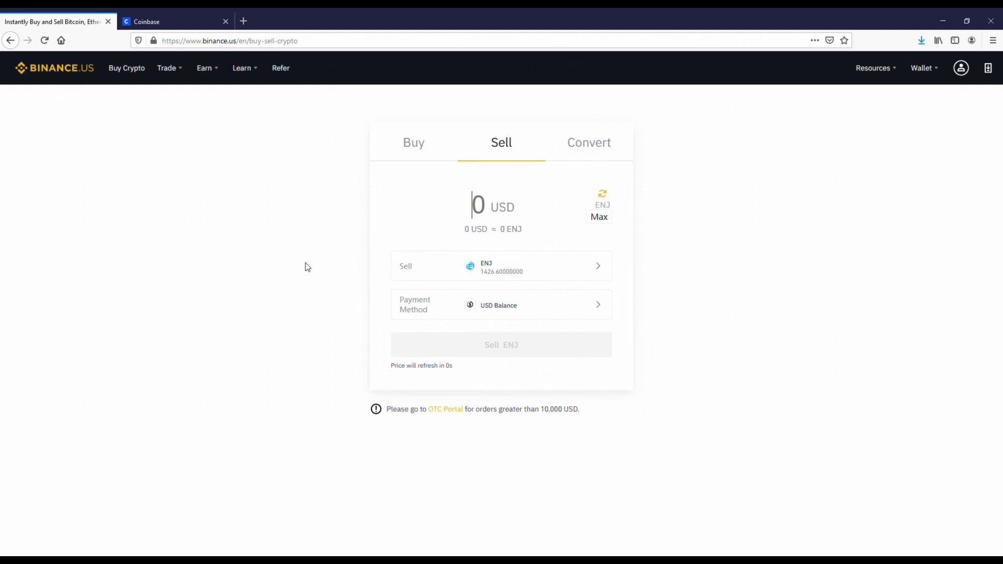
pyautogui.moveTo(350, 272)
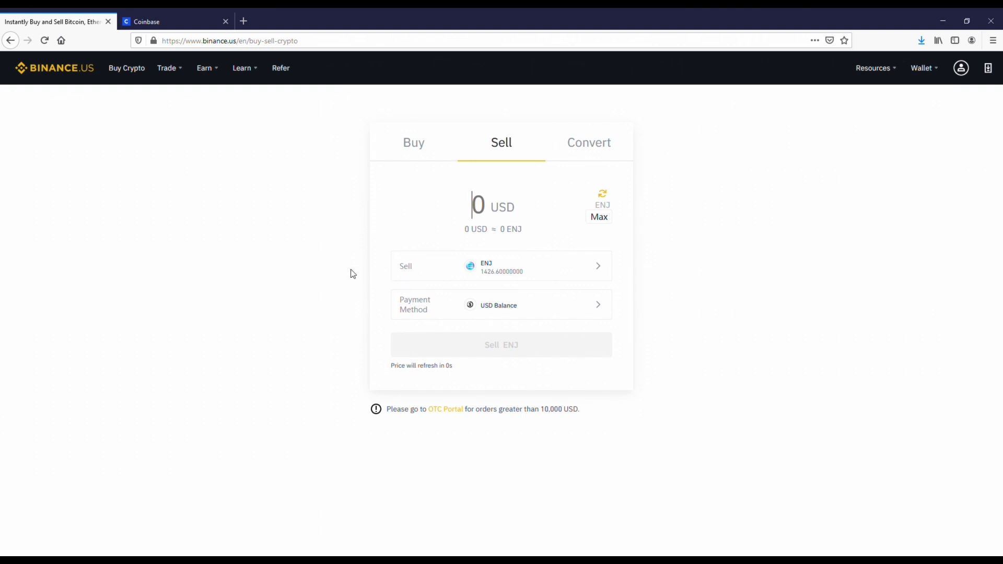
pyautogui.moveTo(511, 273)
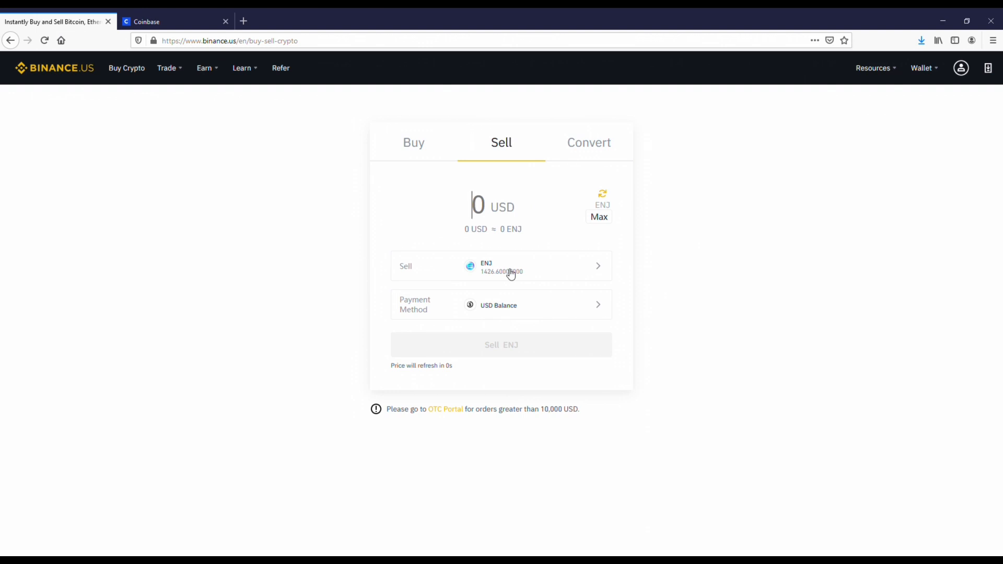
pyautogui.click(501, 265)
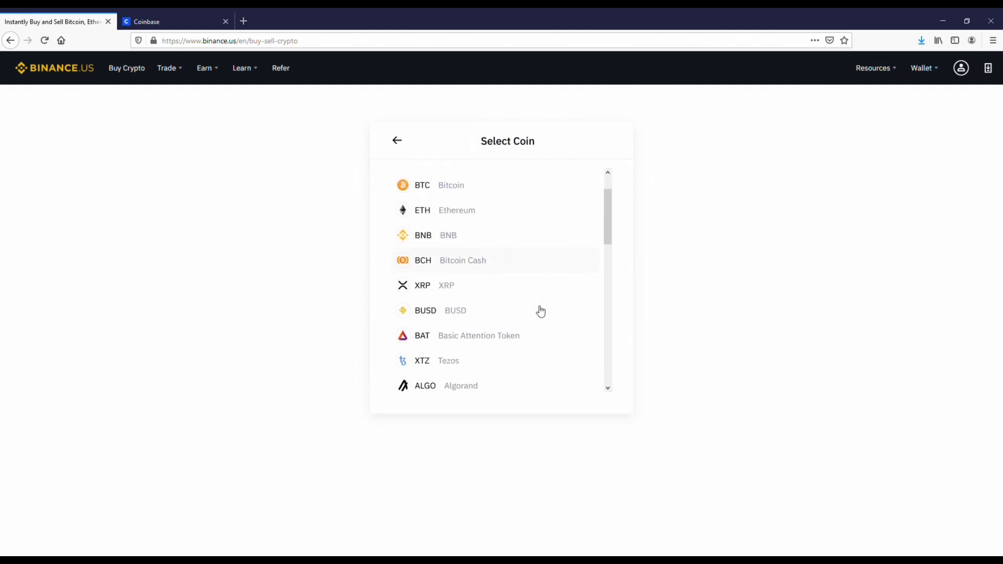
pyautogui.scroll(-3)
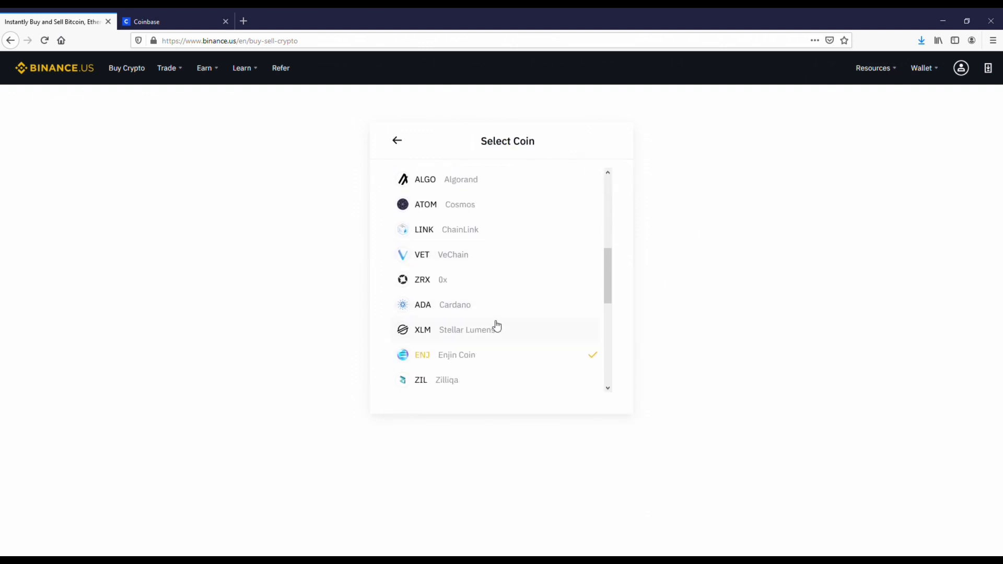
pyautogui.click(423, 304)
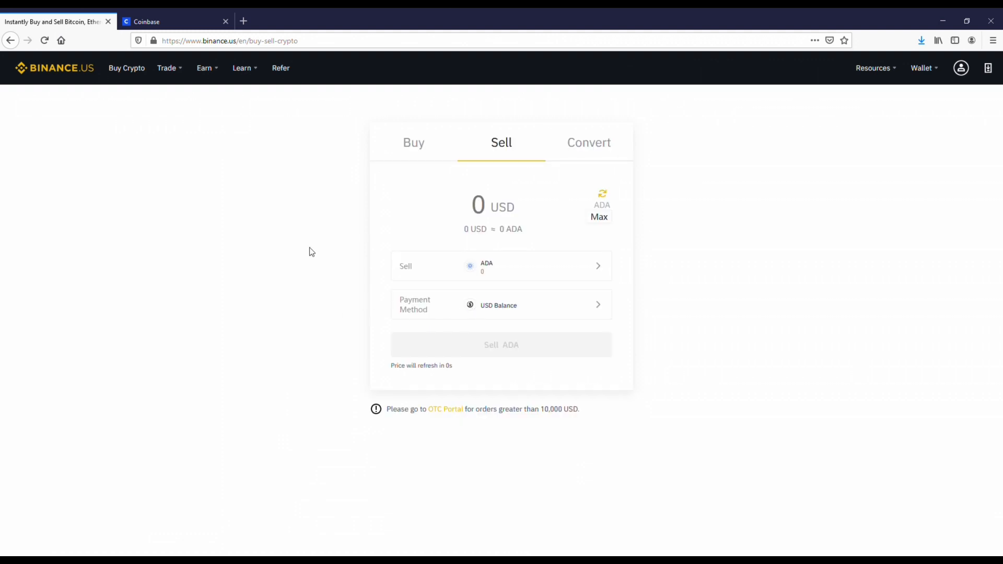
pyautogui.moveTo(375, 236)
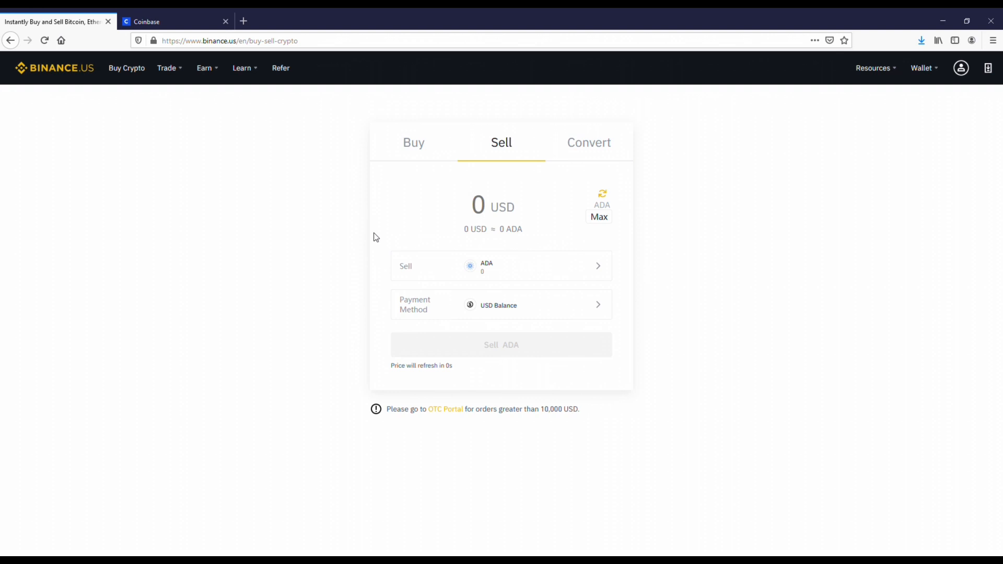
pyautogui.moveTo(363, 224)
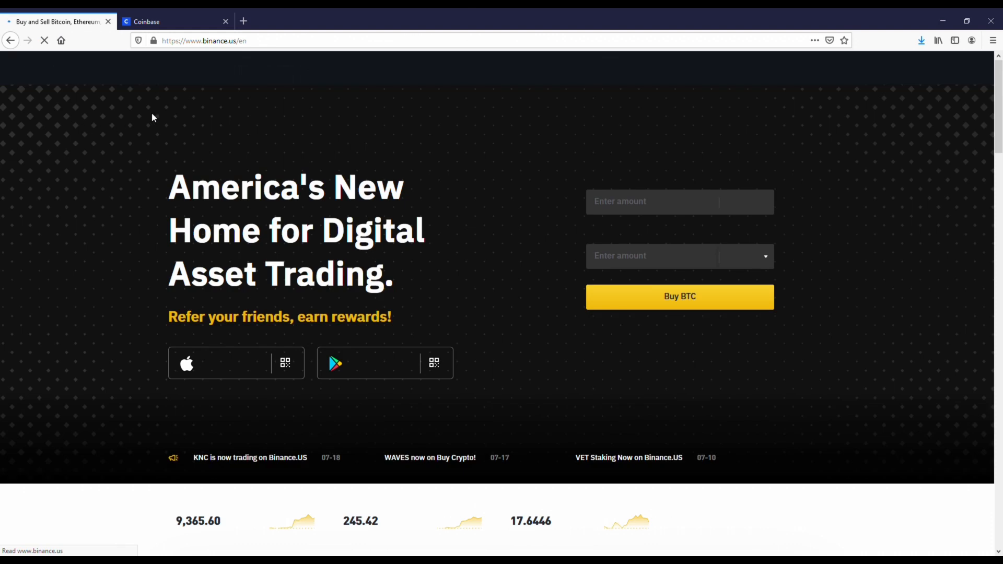
# Switch to the Coinbase dashboard tab, dismiss the cookie banner, and go to Prices.
pyautogui.click(157, 22)
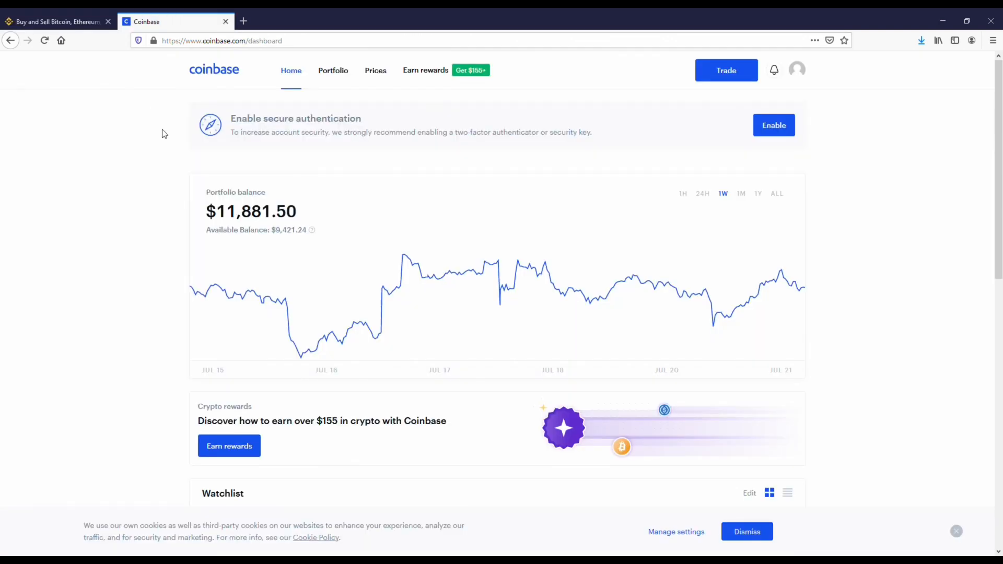
pyautogui.moveTo(120, 119)
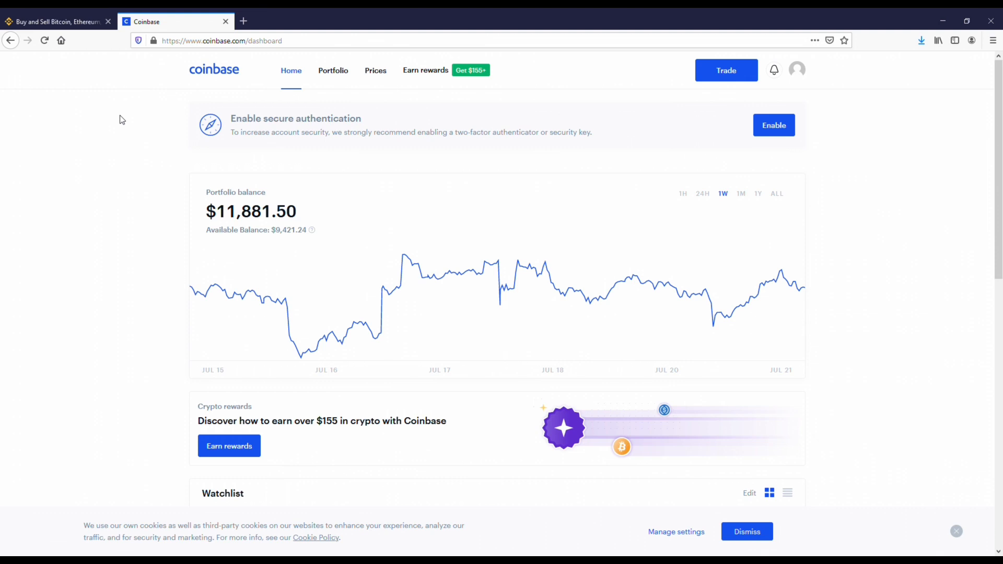
pyautogui.moveTo(138, 115)
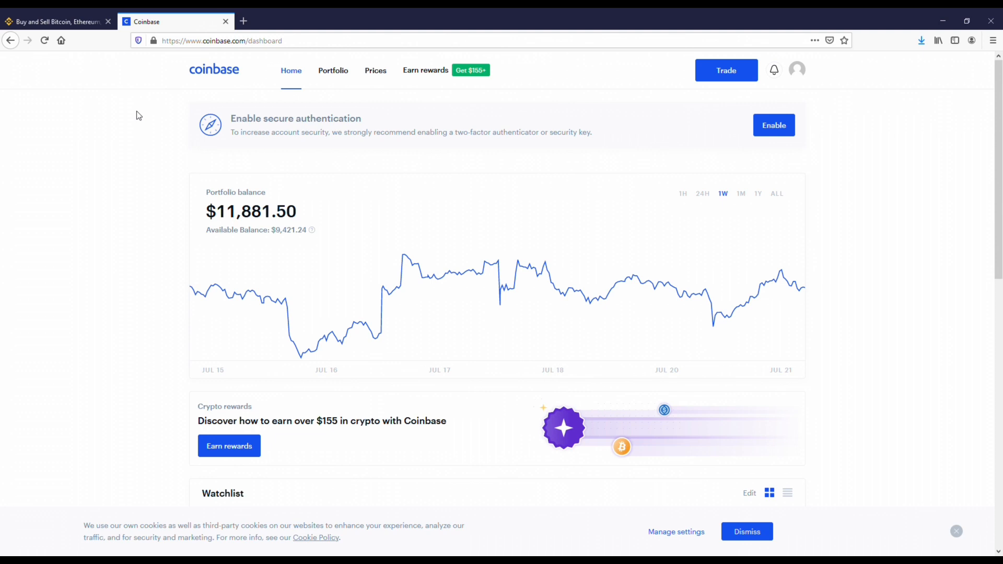
pyautogui.click(747, 531)
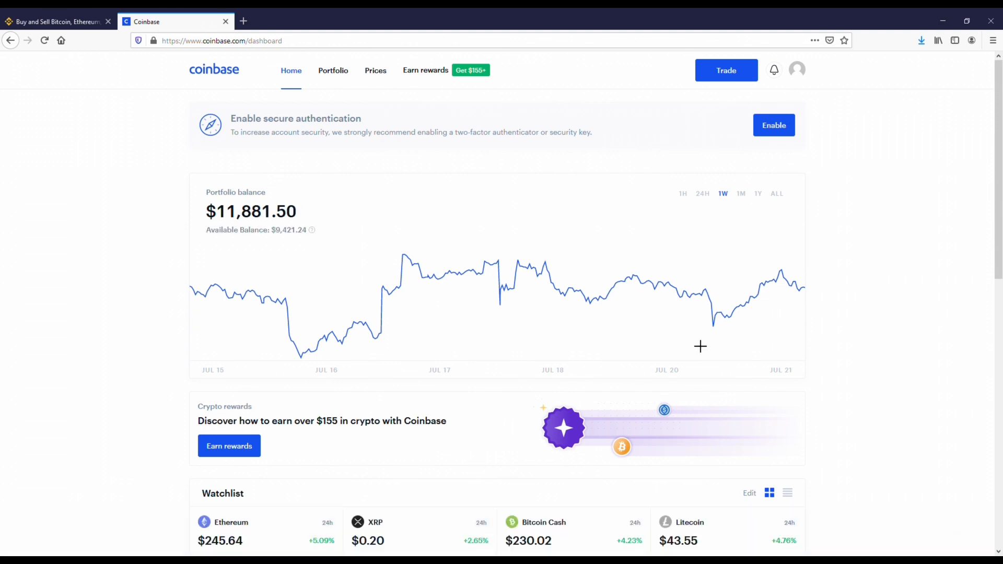
pyautogui.moveTo(376, 70)
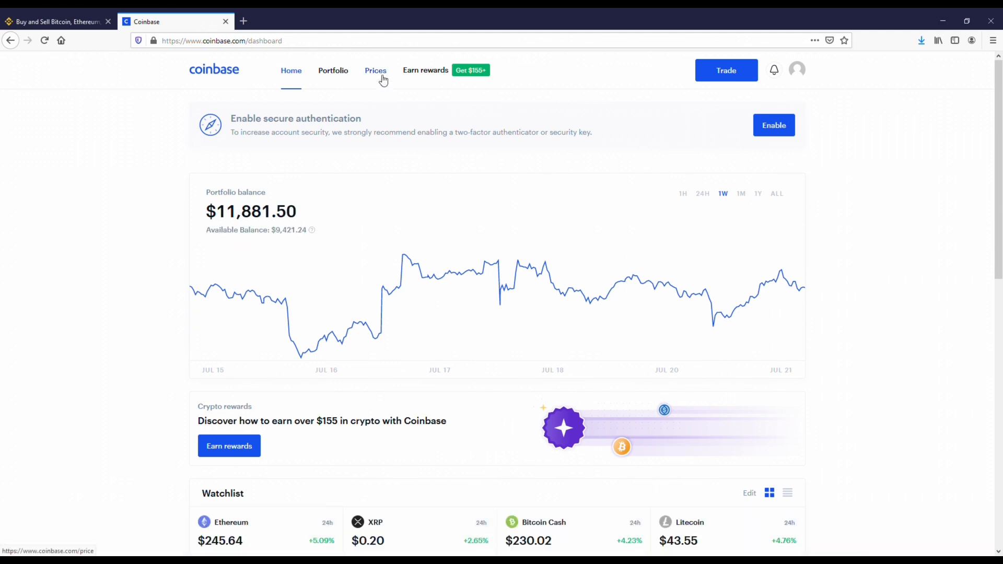
pyautogui.click(375, 71)
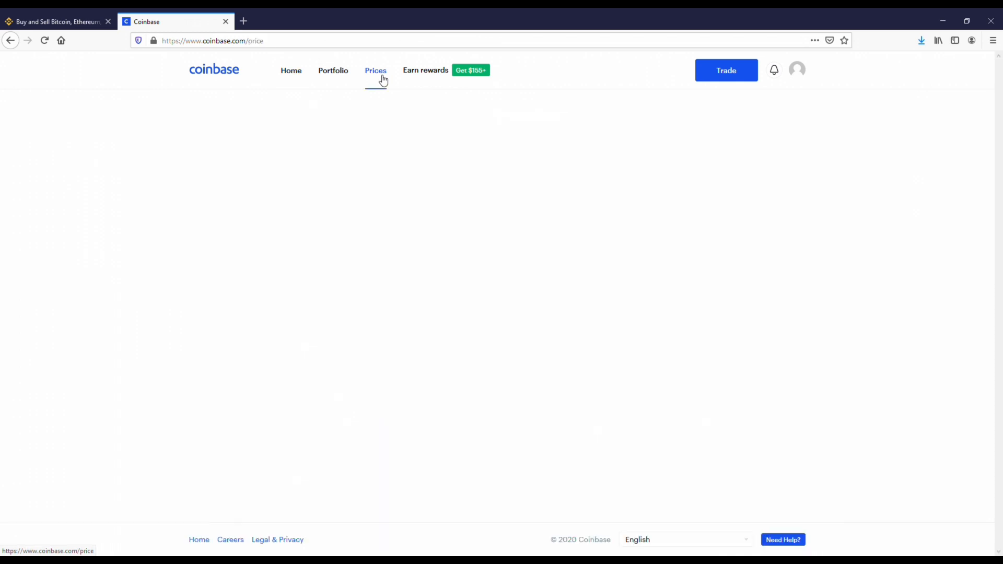
# Open XRP from the Prices list, showing its $0.20 price and 24-hour chart.
pyautogui.click(375, 70)
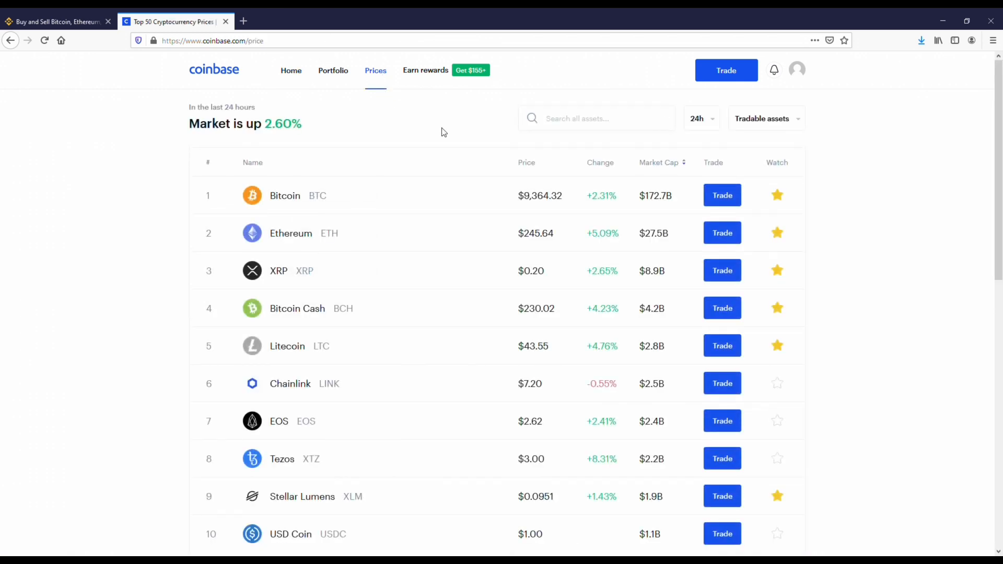
pyautogui.moveTo(424, 149)
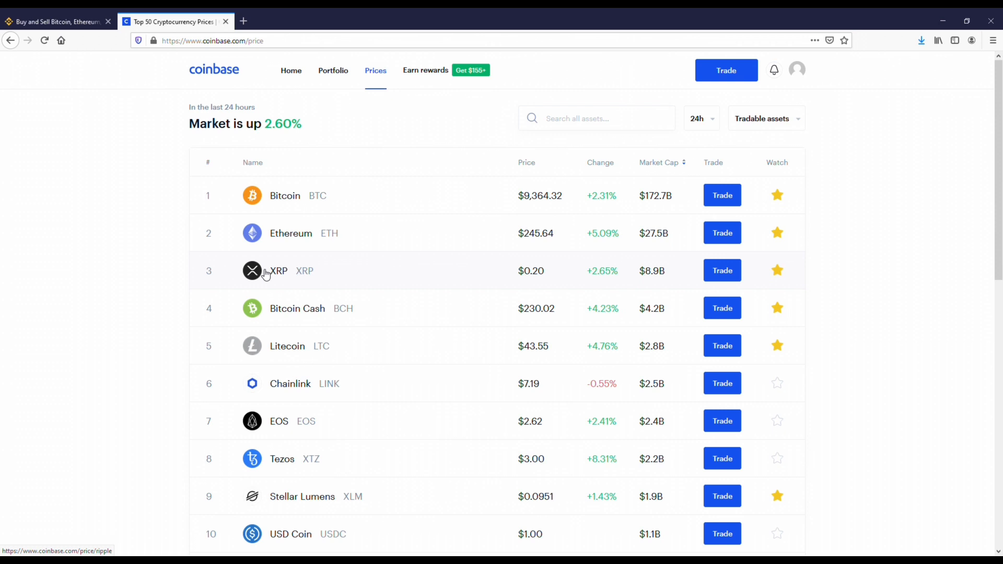
pyautogui.click(278, 270)
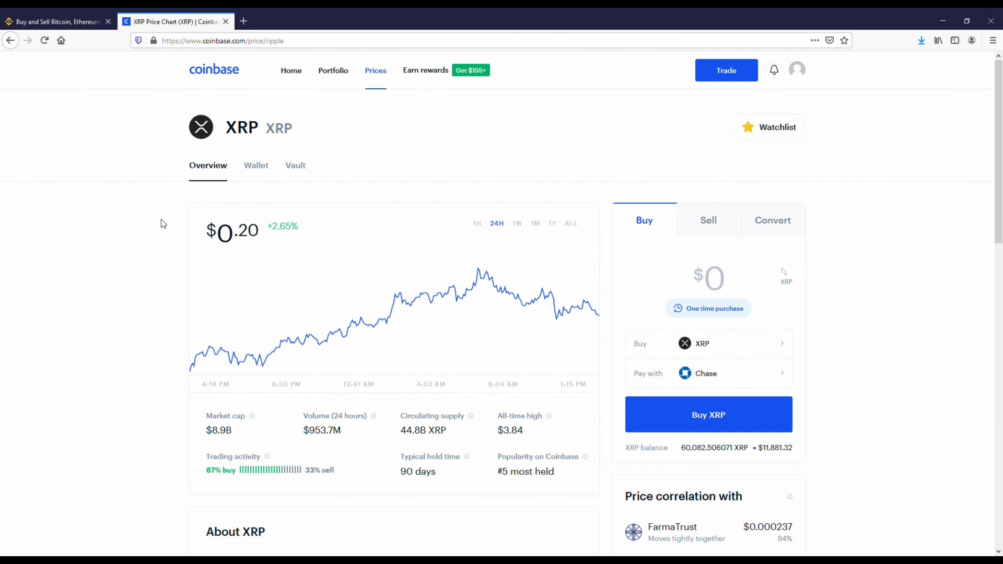
# View XRP's chart over the past month, past year and all time.
pyautogui.click(708, 278)
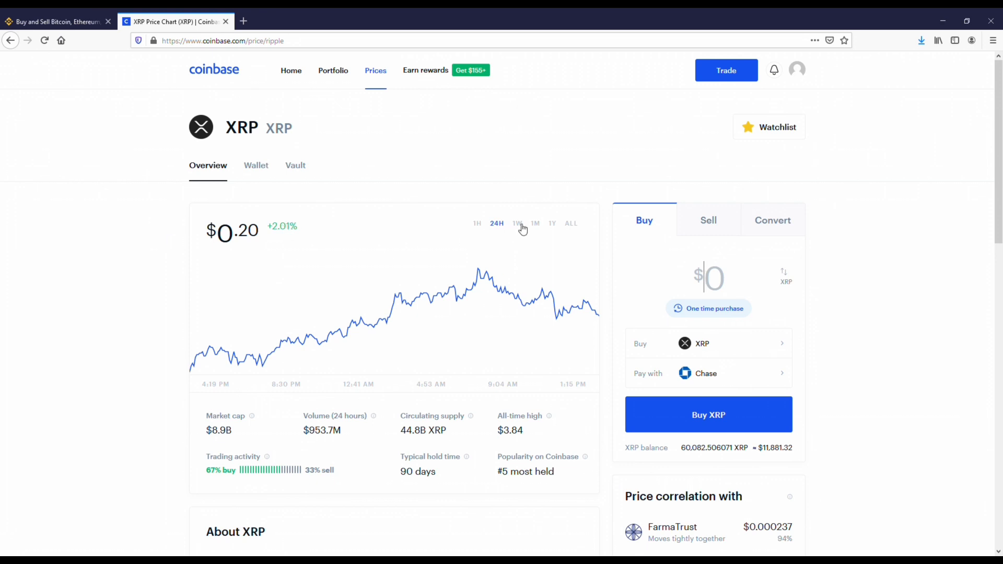
pyautogui.click(535, 223)
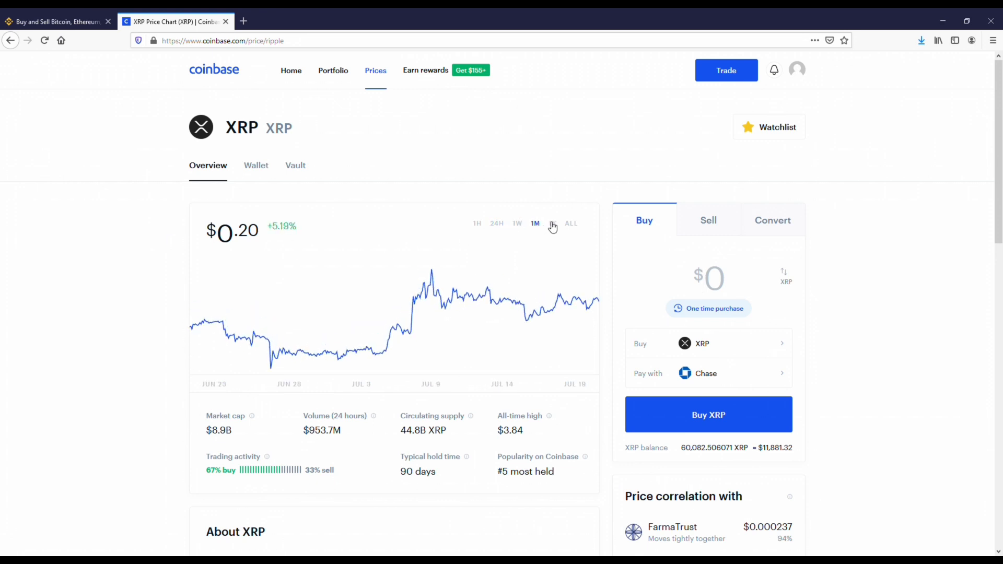
pyautogui.click(553, 224)
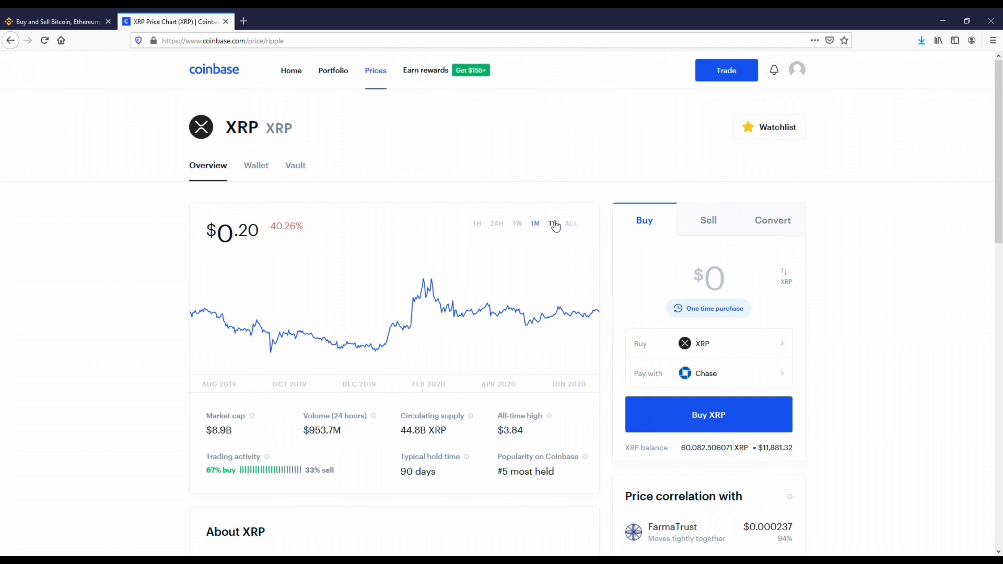
pyautogui.click(553, 223)
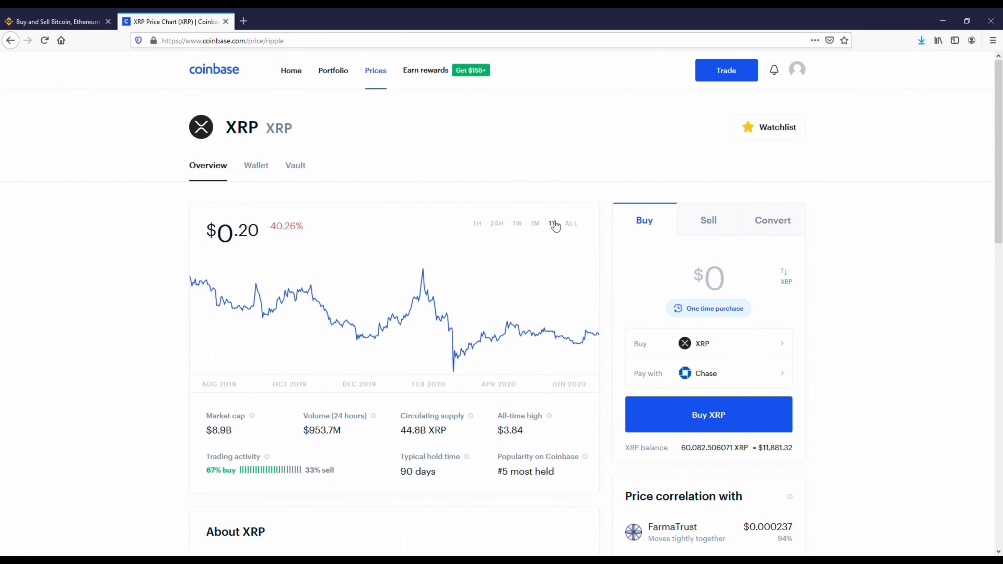
pyautogui.click(572, 223)
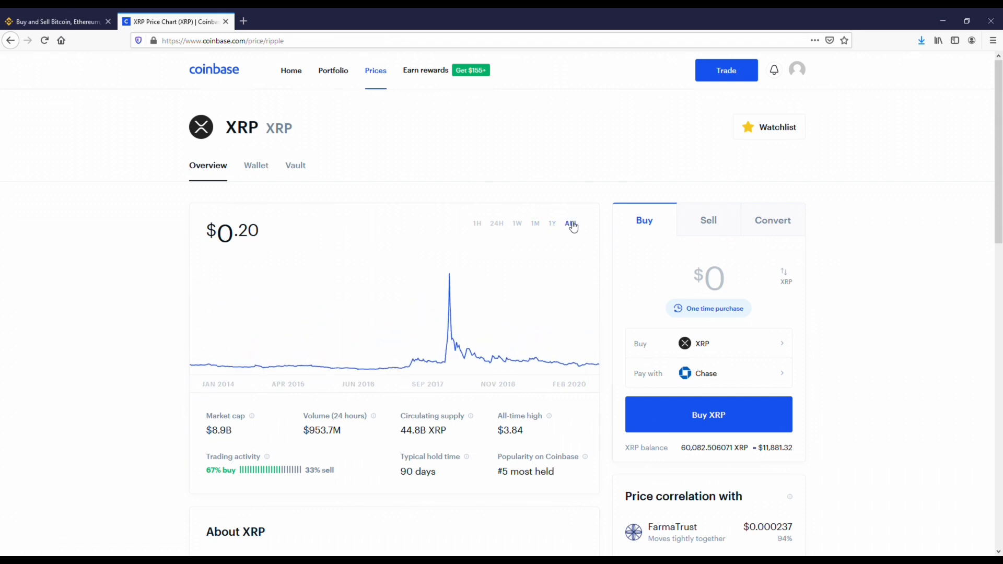
# Set the XRP chart to 1H, go back to Prices, then switch to the Binance.US tab.
pyautogui.click(477, 223)
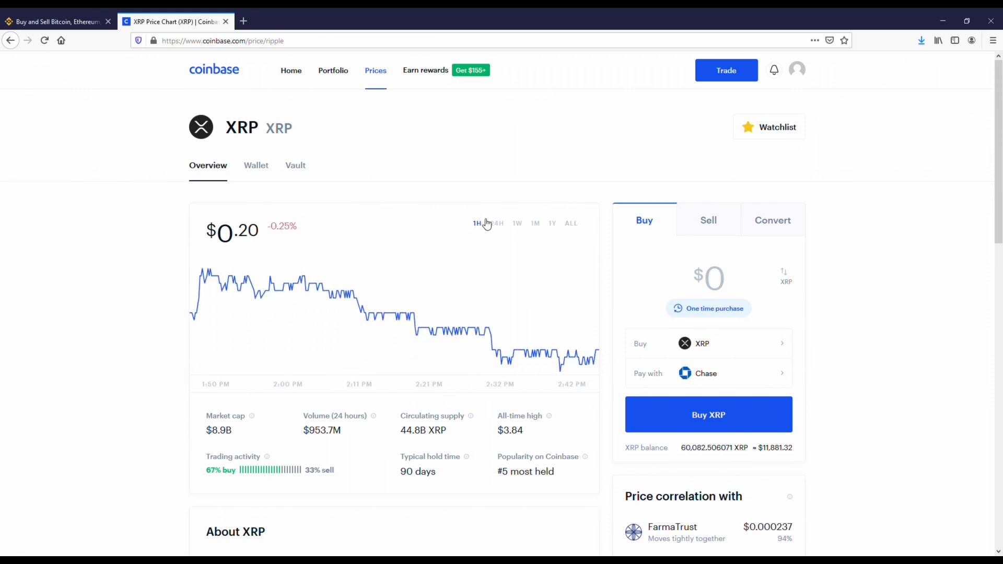
pyautogui.moveTo(381, 74)
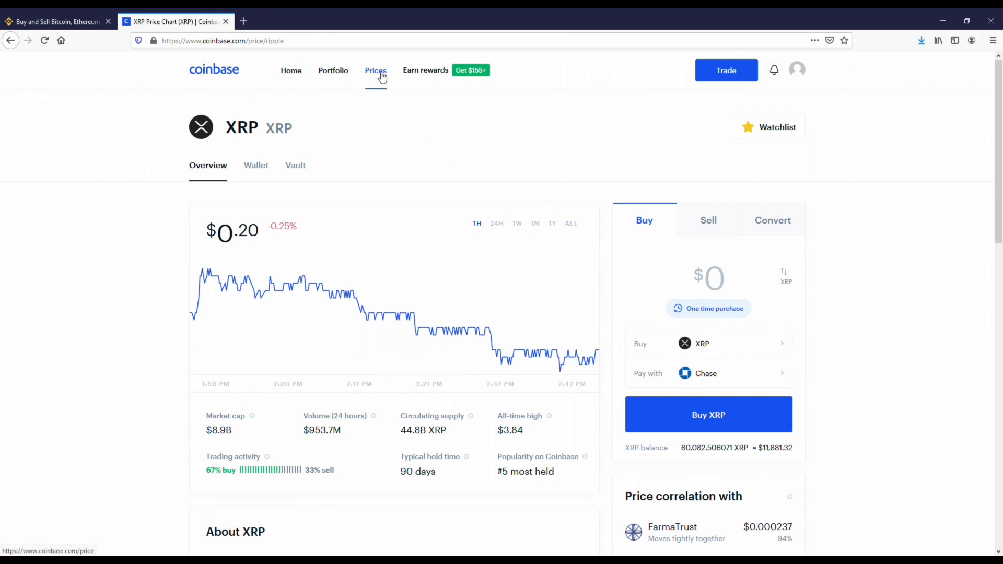
pyautogui.click(375, 70)
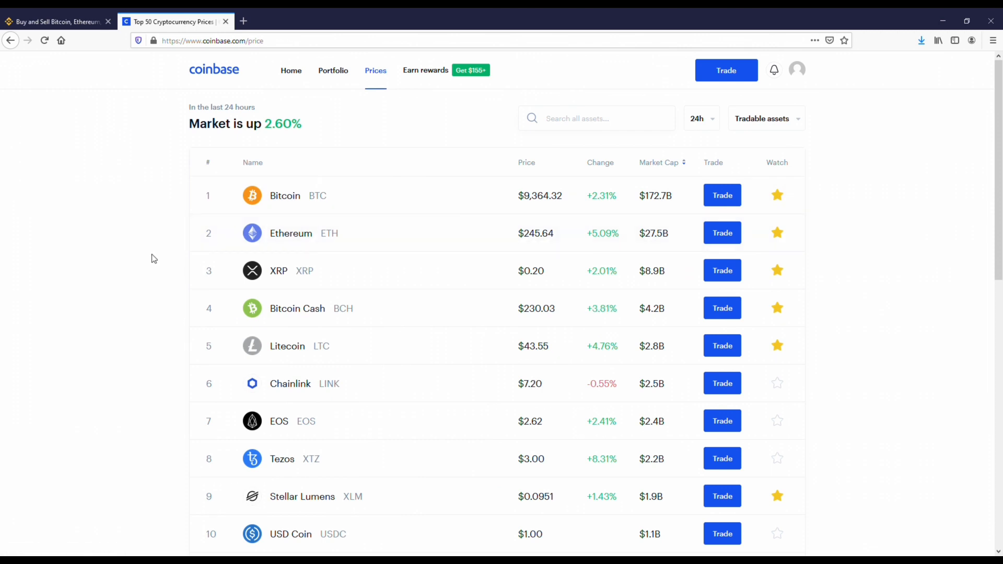
pyautogui.moveTo(163, 225)
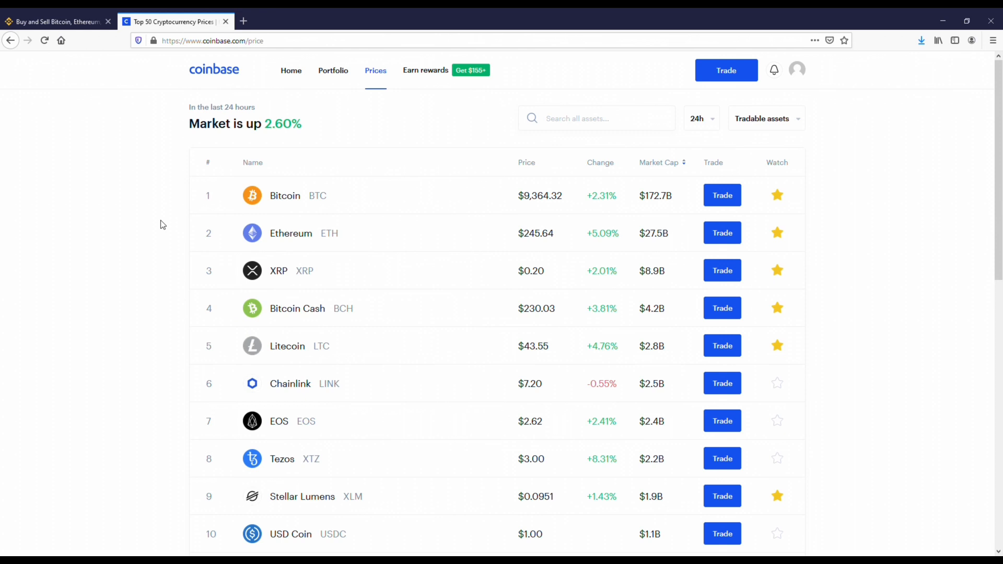
pyautogui.click(57, 21)
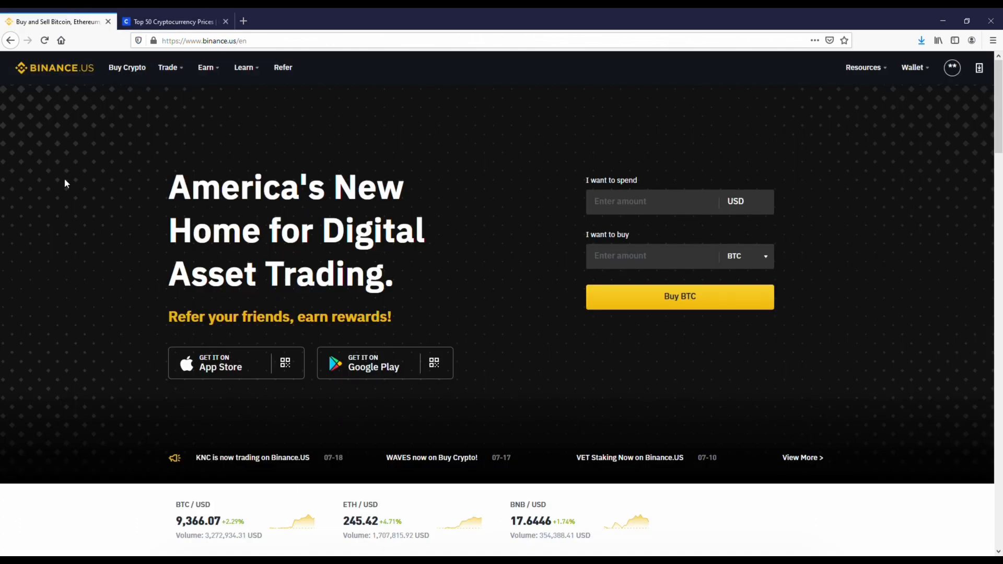
pyautogui.moveTo(279, 137)
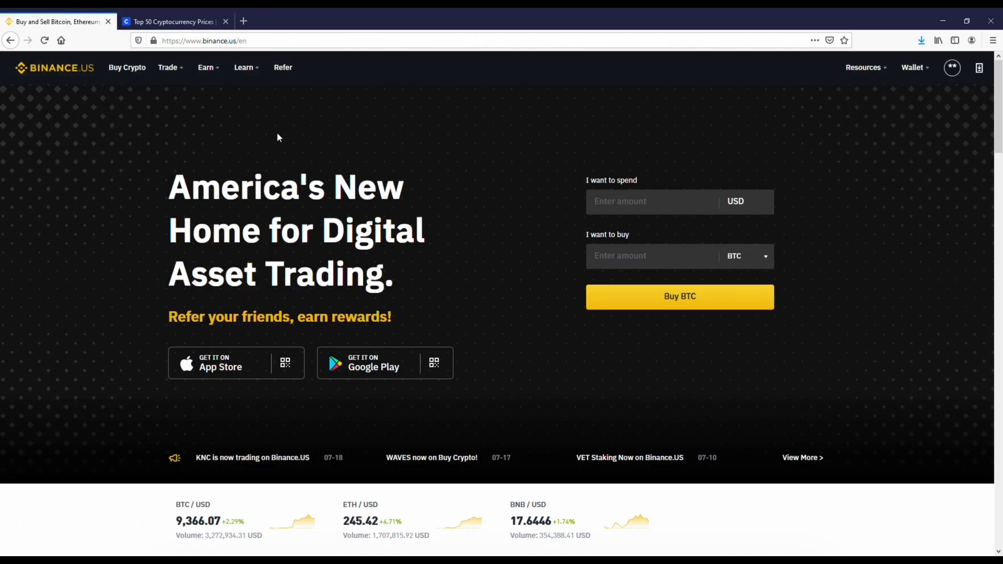
pyautogui.moveTo(899, 288)
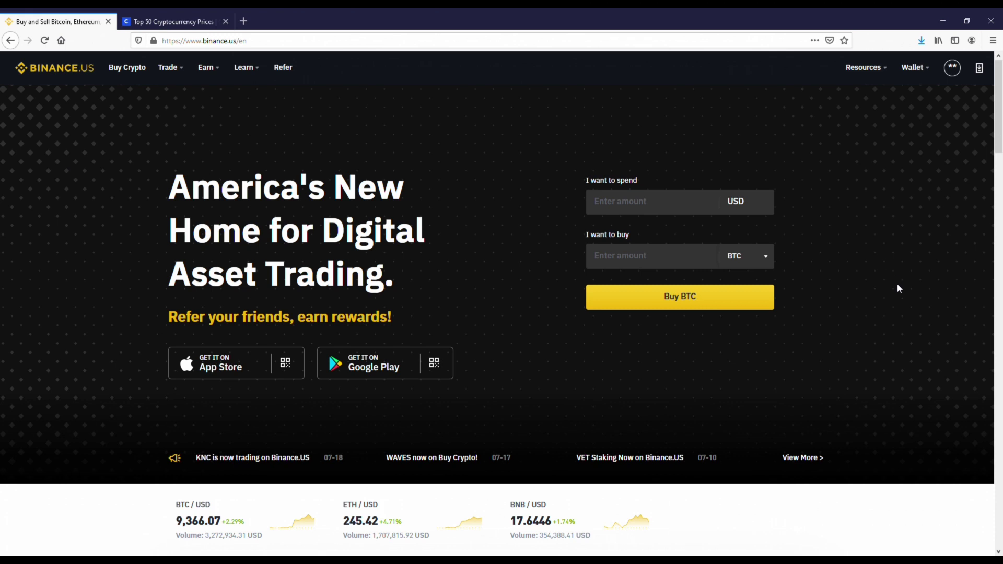